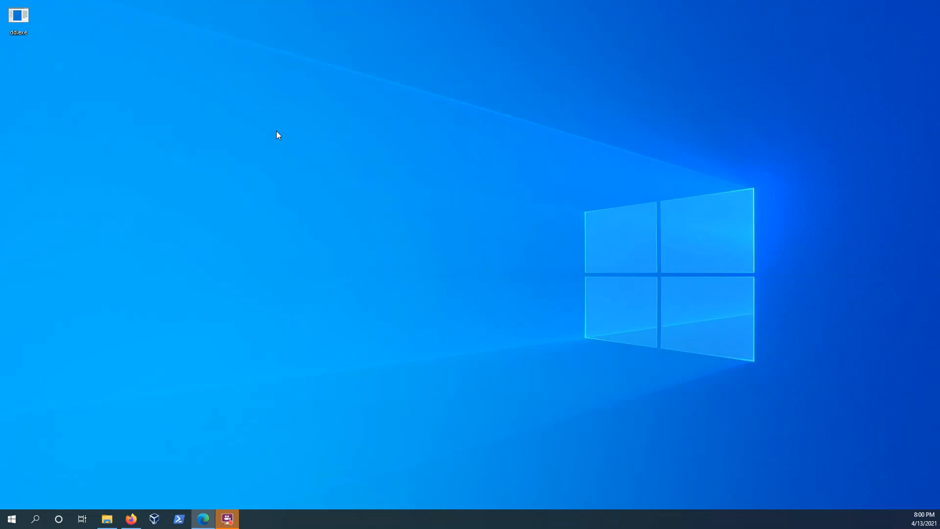
{"action": "mouse_move", "coordinate": [323, 117]}
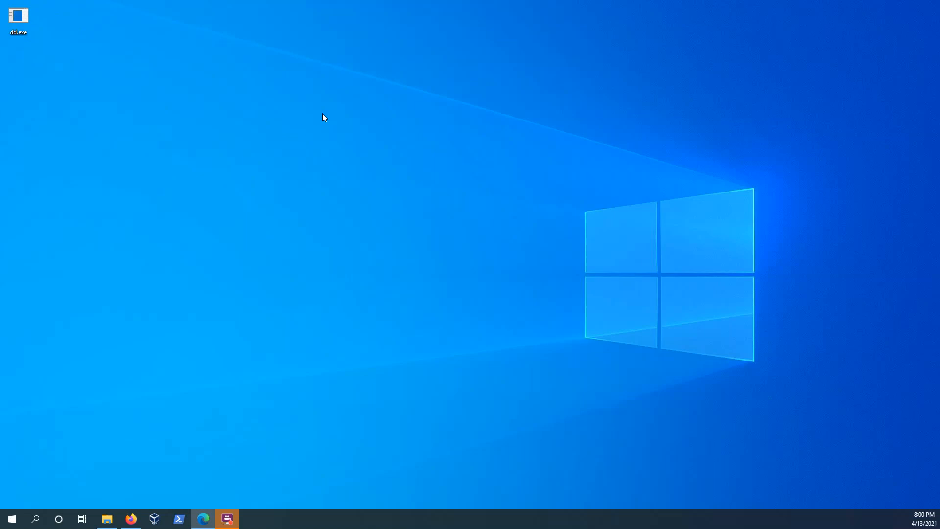
{"action": "mouse_move", "coordinate": [355, 122]}
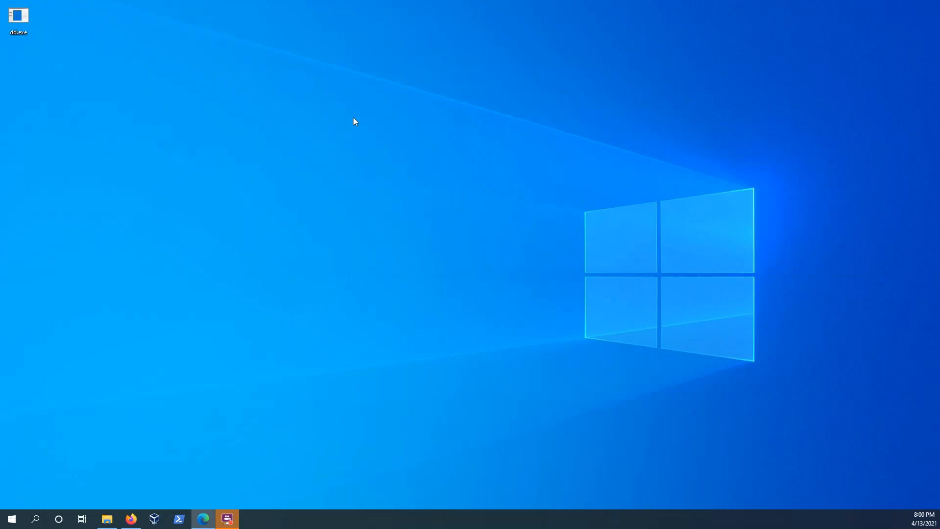
{"action": "mouse_move", "coordinate": [345, 120]}
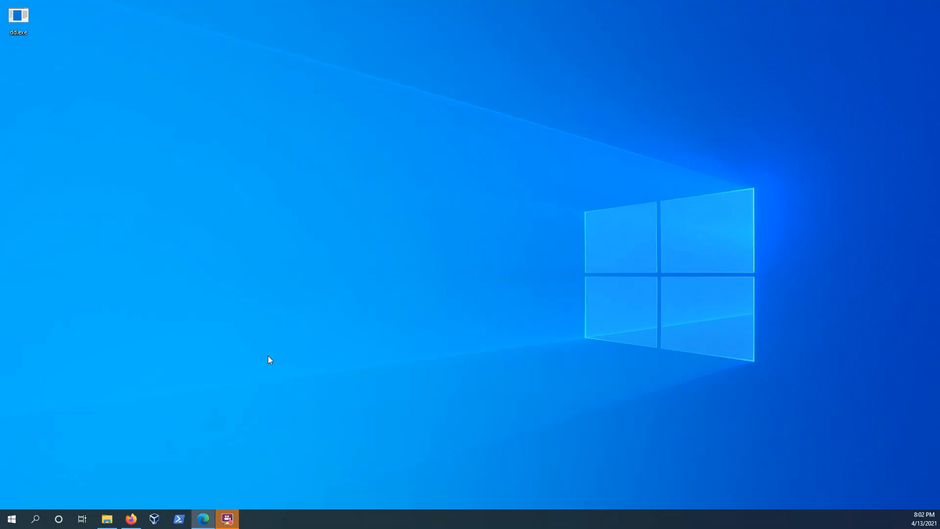
{"action": "mouse_move", "coordinate": [345, 444]}
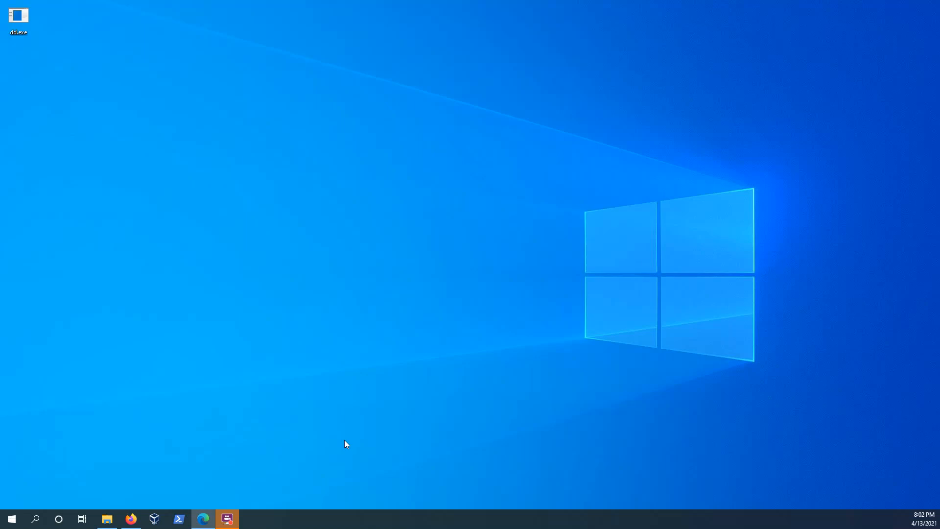
{"action": "mouse_move", "coordinate": [270, 466]}
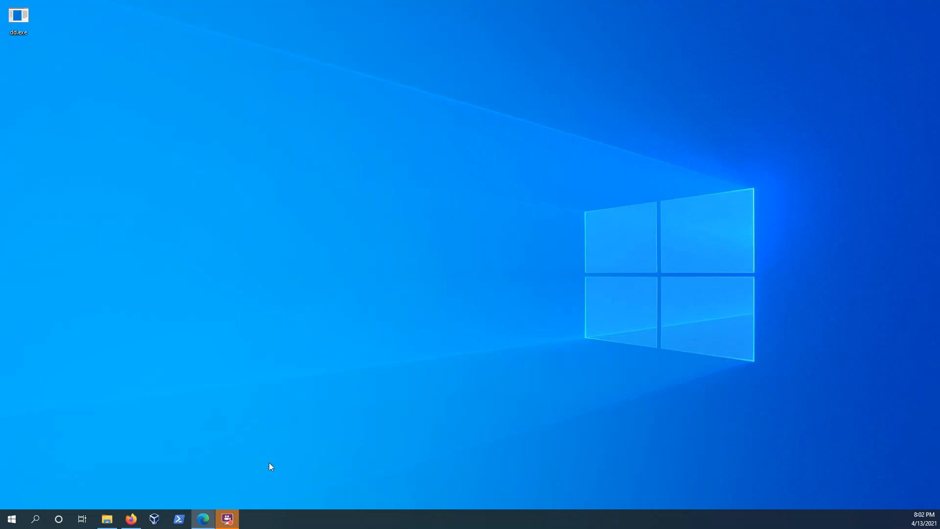
{"action": "mouse_move", "coordinate": [353, 370]}
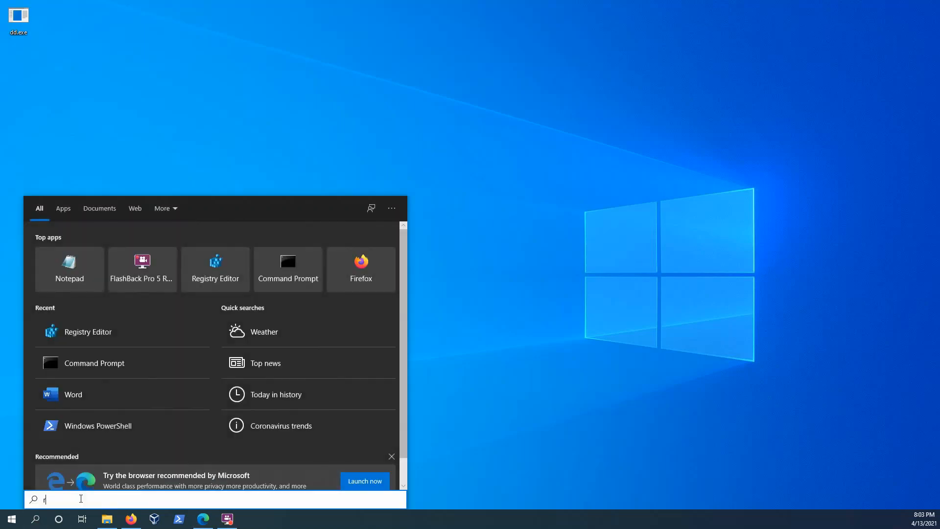
Launch Registry Editor and set WriteProtect under StorageDevicePolicies, confirming with OK
{"action": "key", "text": "Escape"}
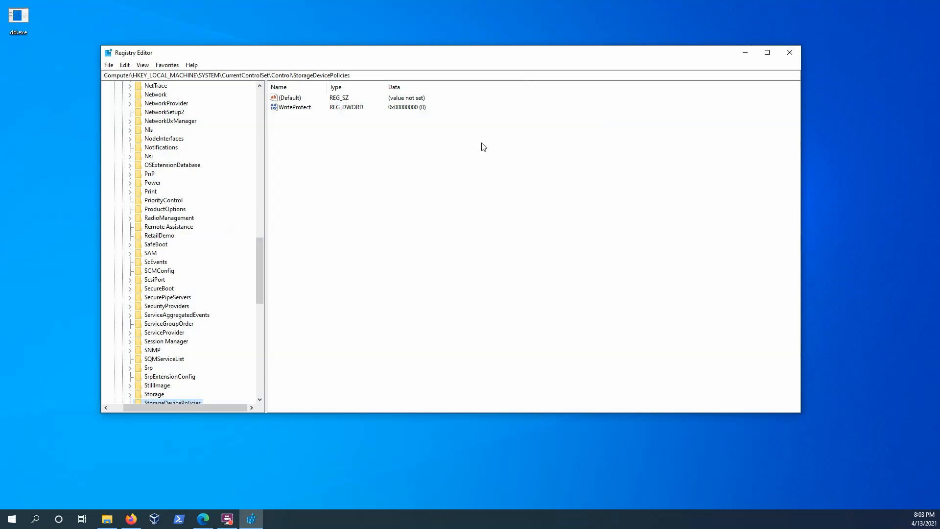
{"action": "mouse_move", "coordinate": [349, 143]}
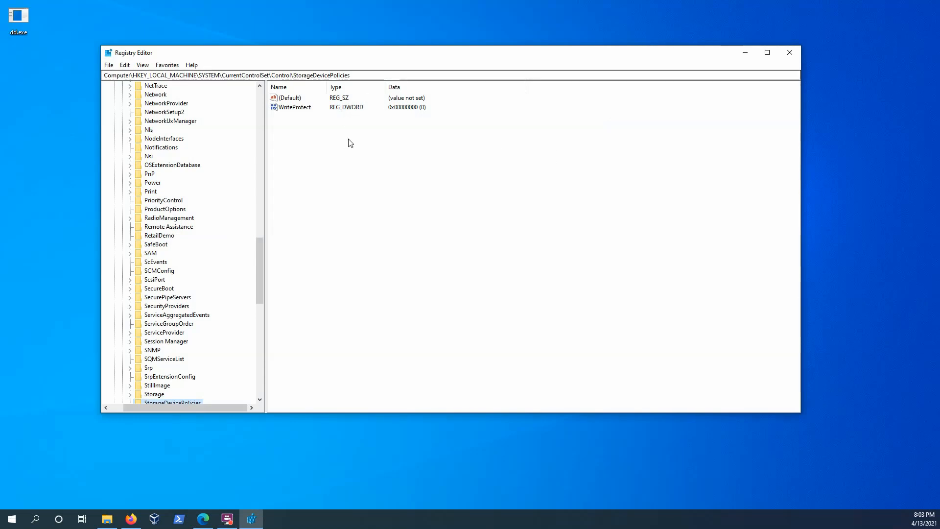
{"action": "mouse_move", "coordinate": [322, 116]}
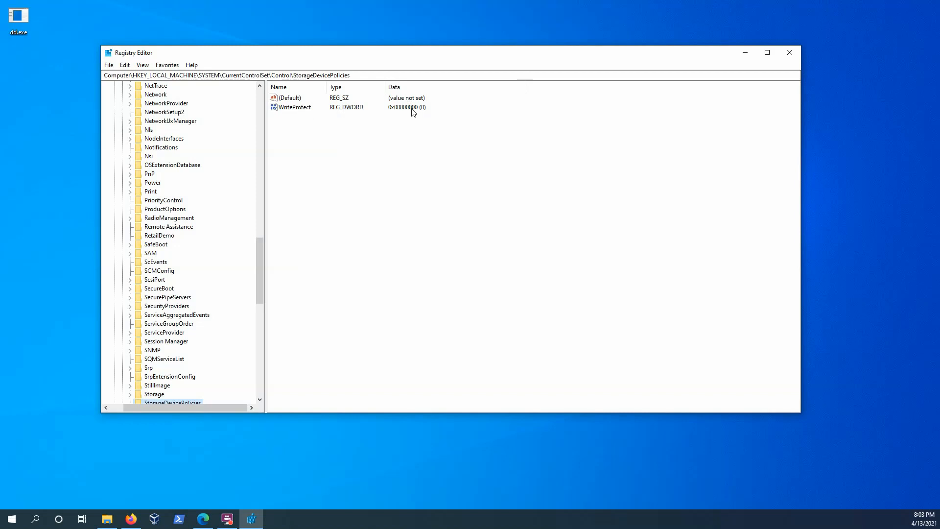
{"action": "mouse_move", "coordinate": [307, 111]}
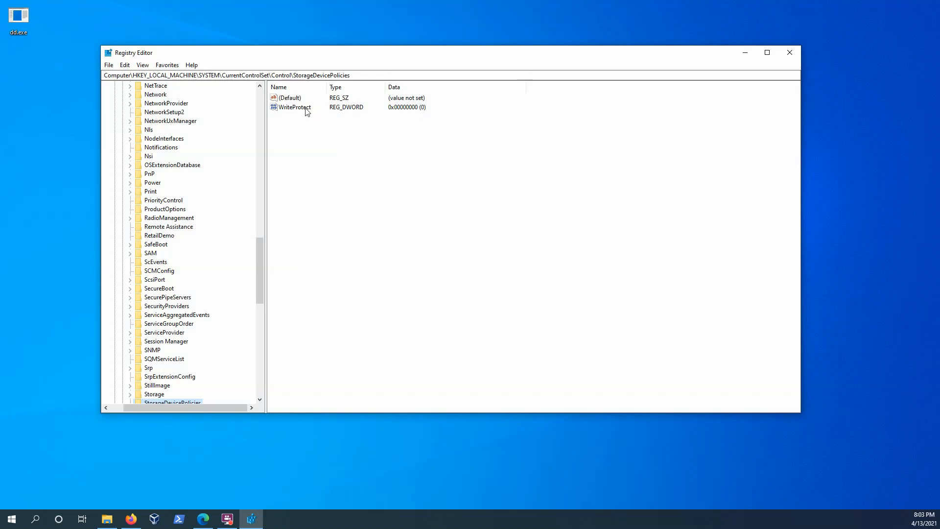
{"action": "double_click", "coordinate": [295, 107]}
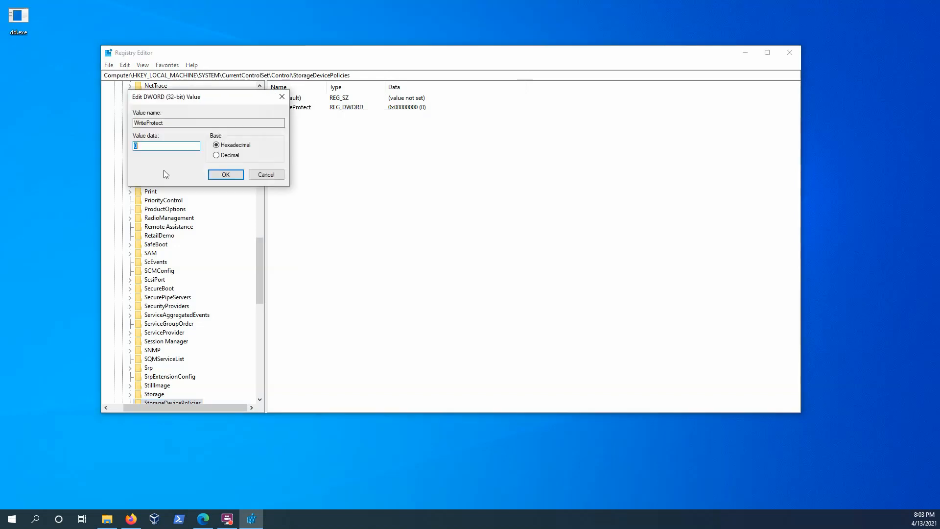
{"action": "left_click", "coordinate": [225, 175]}
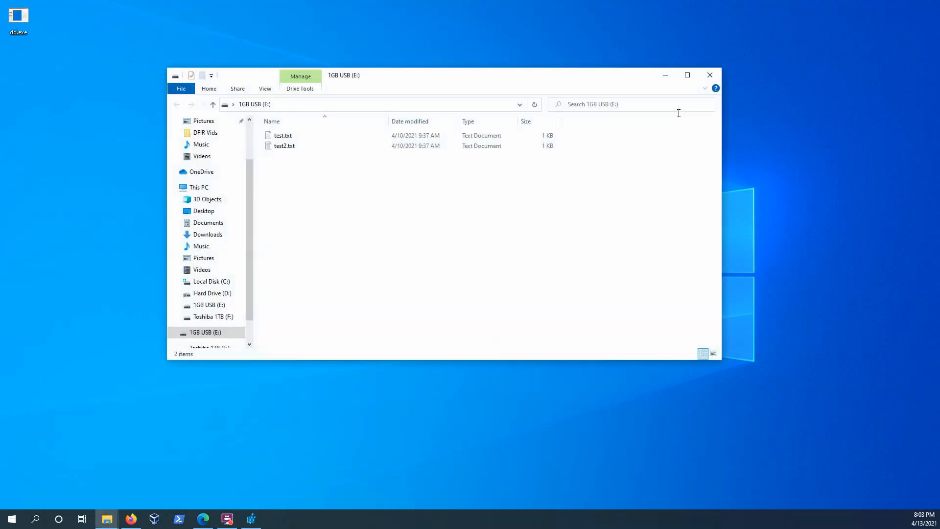
Cancel the write-protected error when pasting dd.exe to 1GB USB (E:) and close its window
{"action": "left_click", "coordinate": [284, 146]}
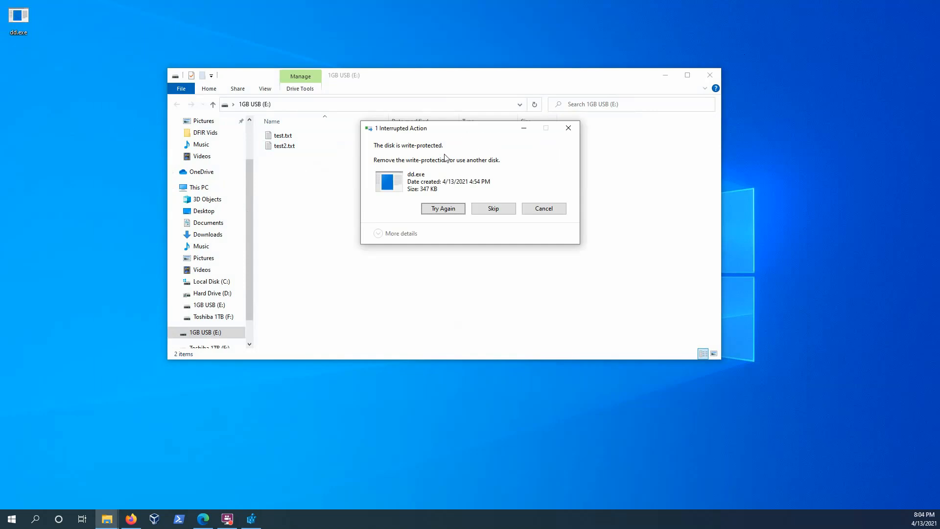
{"action": "mouse_move", "coordinate": [469, 205]}
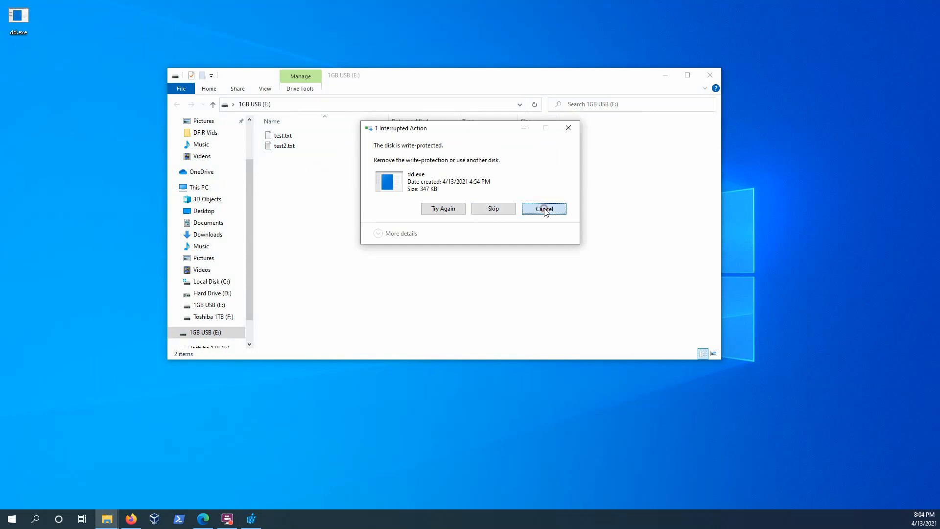
{"action": "left_click", "coordinate": [544, 209]}
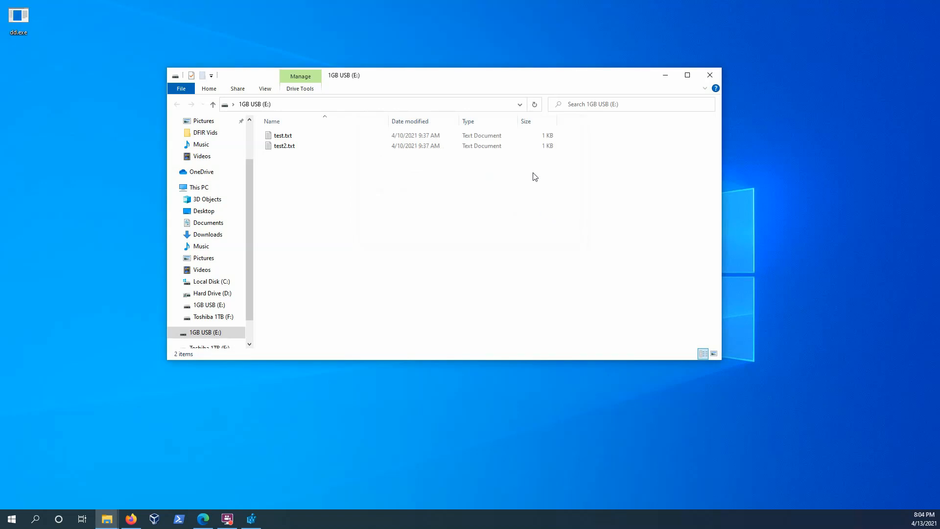
{"action": "mouse_move", "coordinate": [596, 310]}
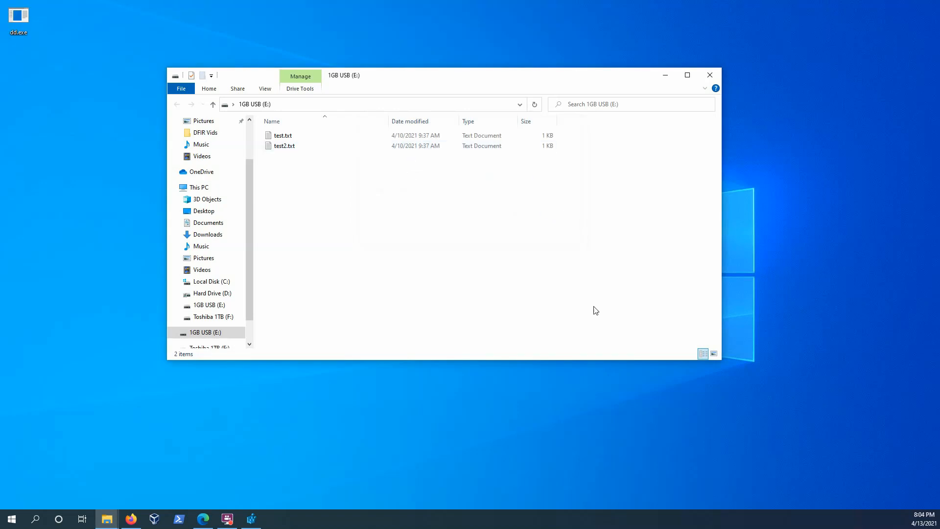
{"action": "mouse_move", "coordinate": [710, 76]}
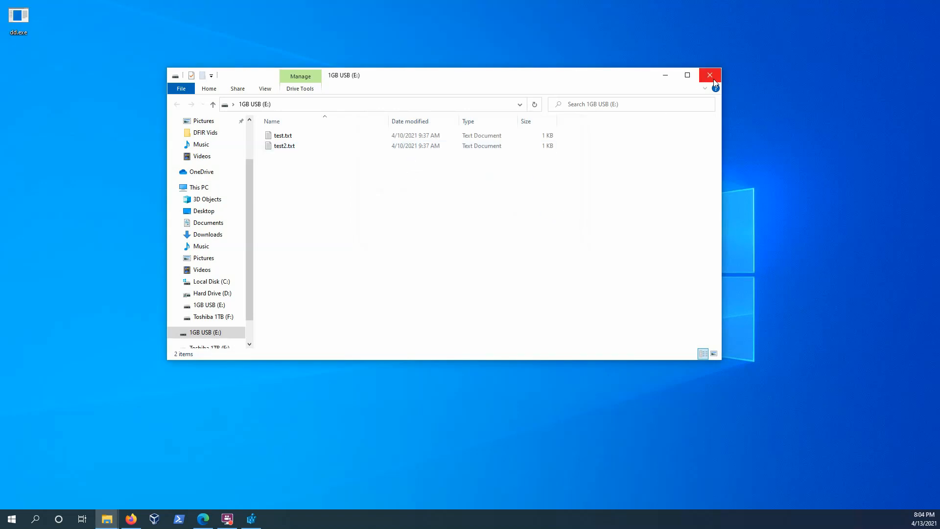
{"action": "mouse_move", "coordinate": [710, 76]}
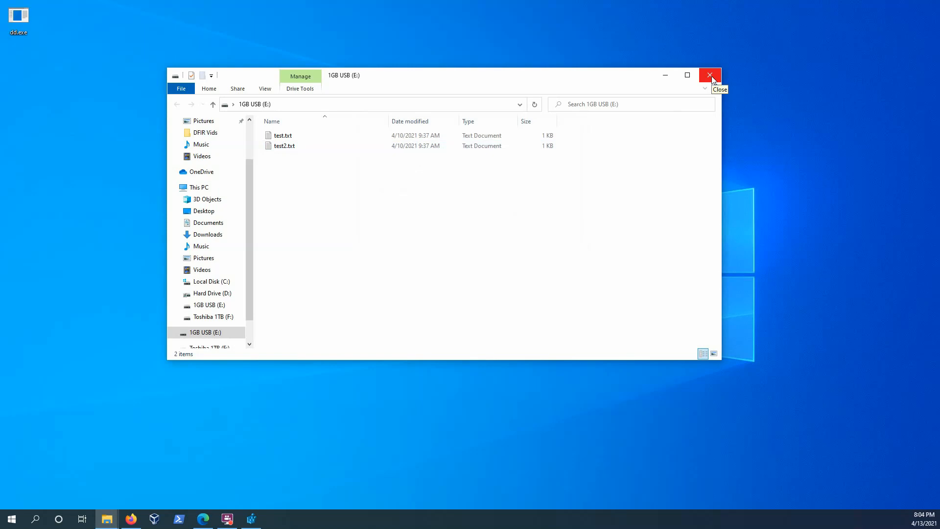
{"action": "left_click", "coordinate": [710, 76]}
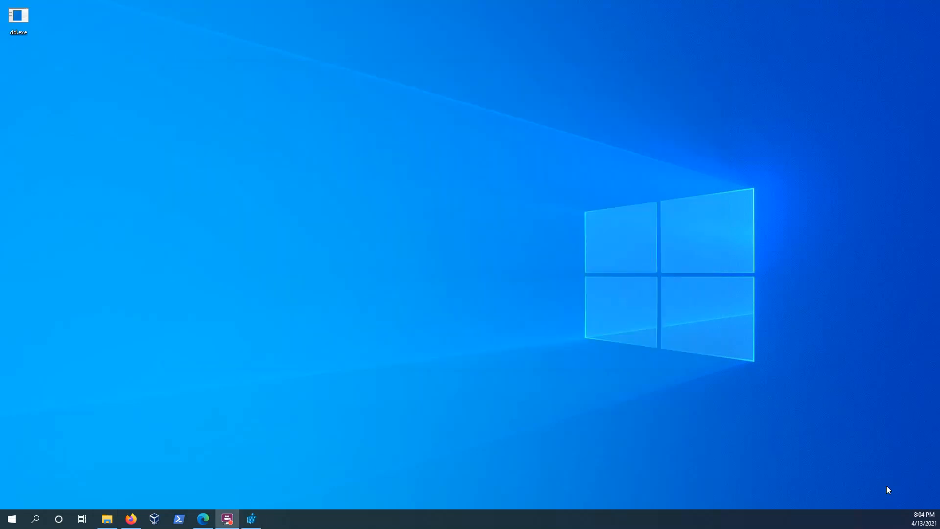
{"action": "mouse_move", "coordinate": [627, 428]}
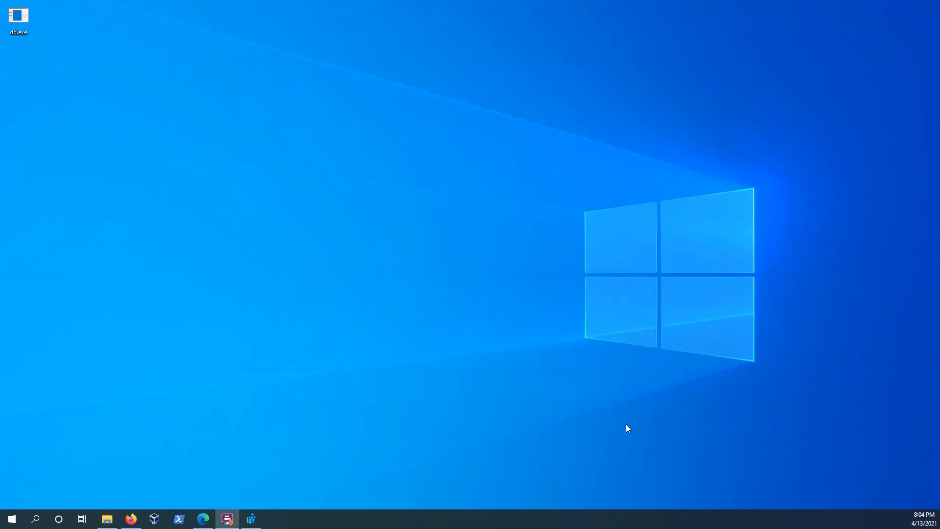
Launch Command Prompt, change to the Desktop folder and list its contents showing dd.exe
{"action": "left_click", "coordinate": [35, 520]}
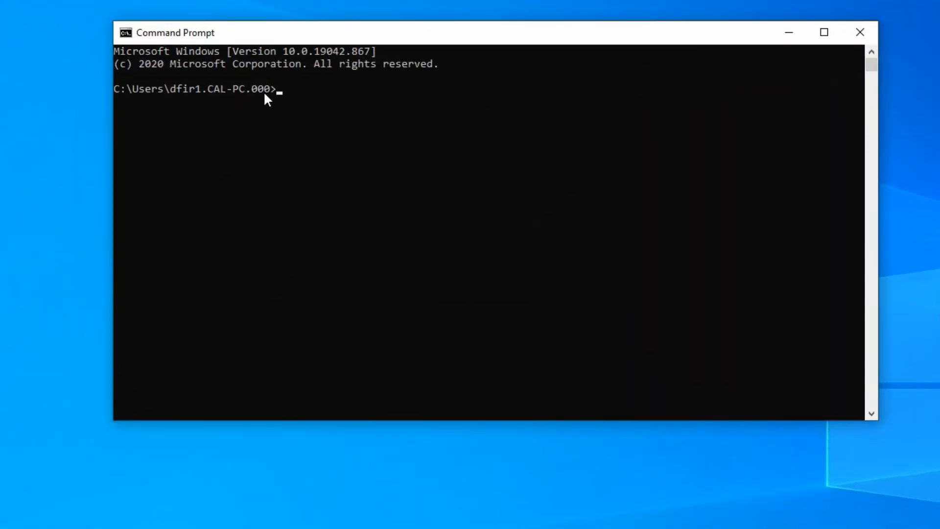
{"action": "mouse_move", "coordinate": [353, 130]}
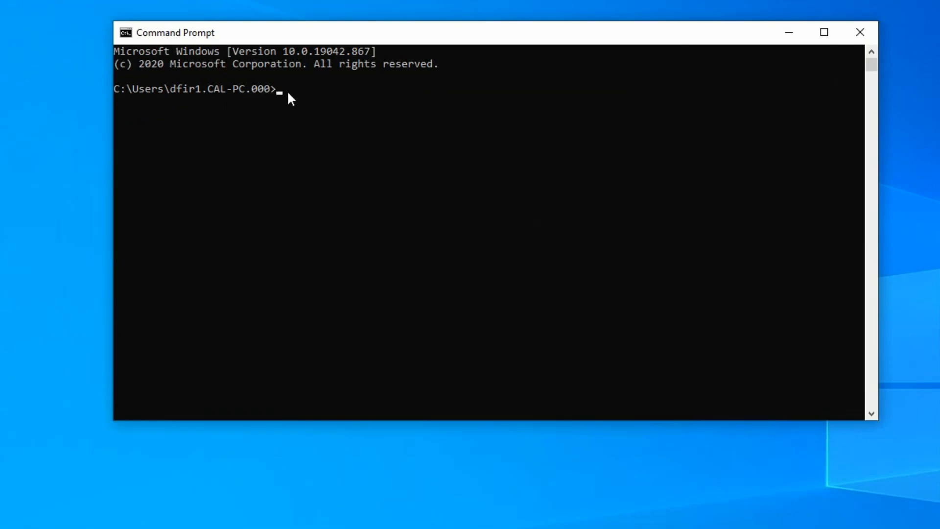
{"action": "left_click", "coordinate": [282, 89]}
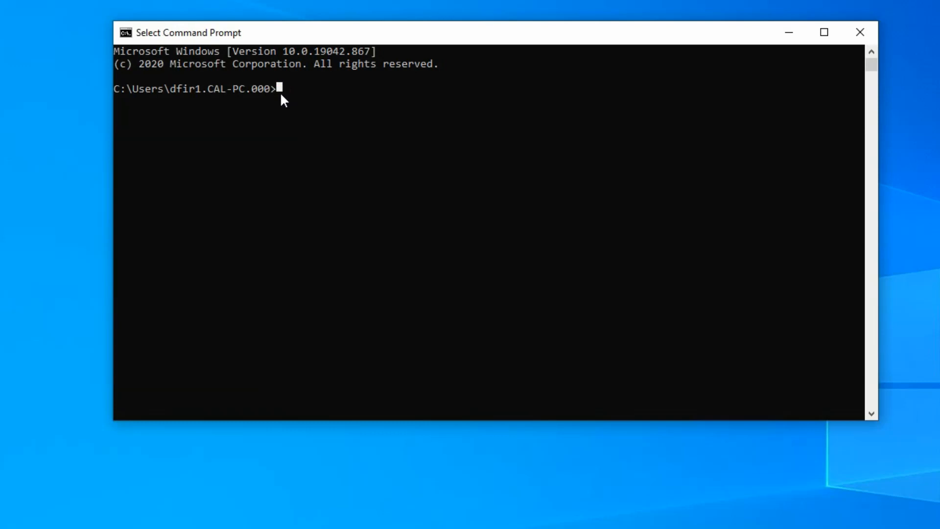
{"action": "type", "text": "cd"}
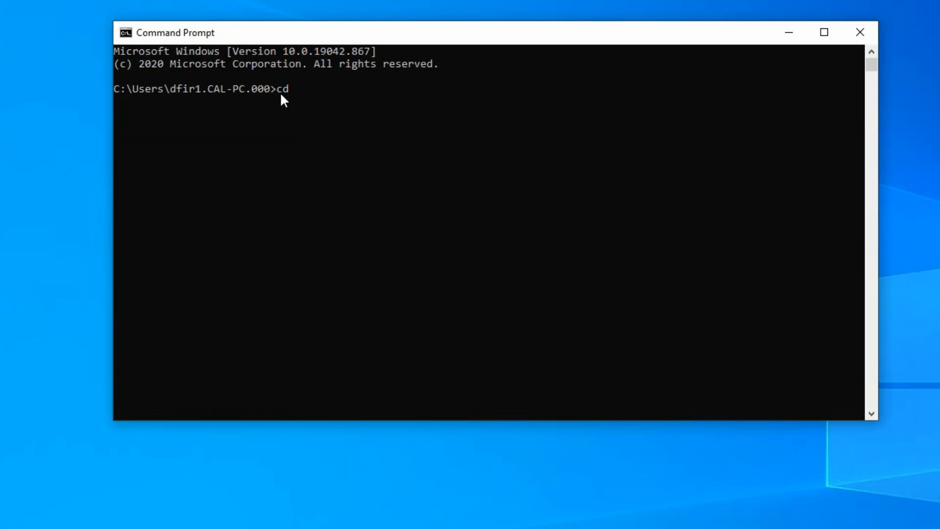
{"action": "type", "text": "desktop"}
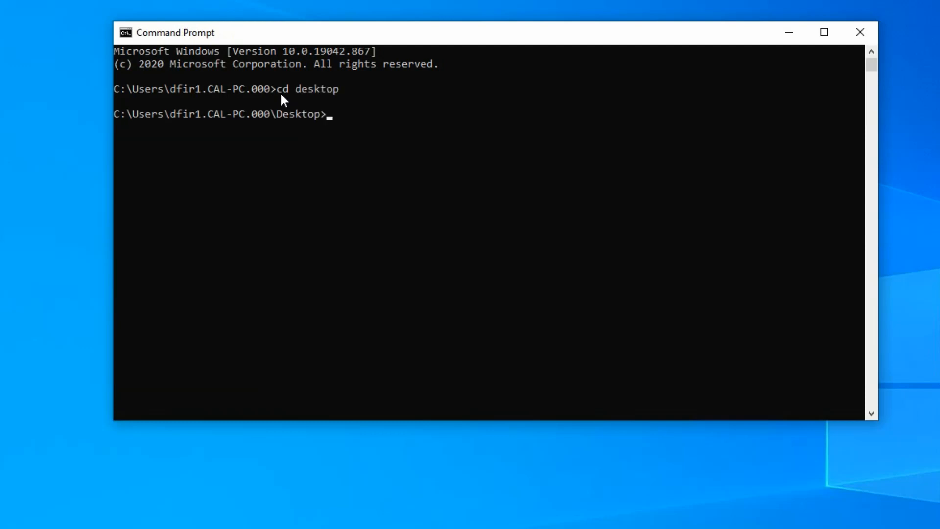
{"action": "type", "text": "d"}
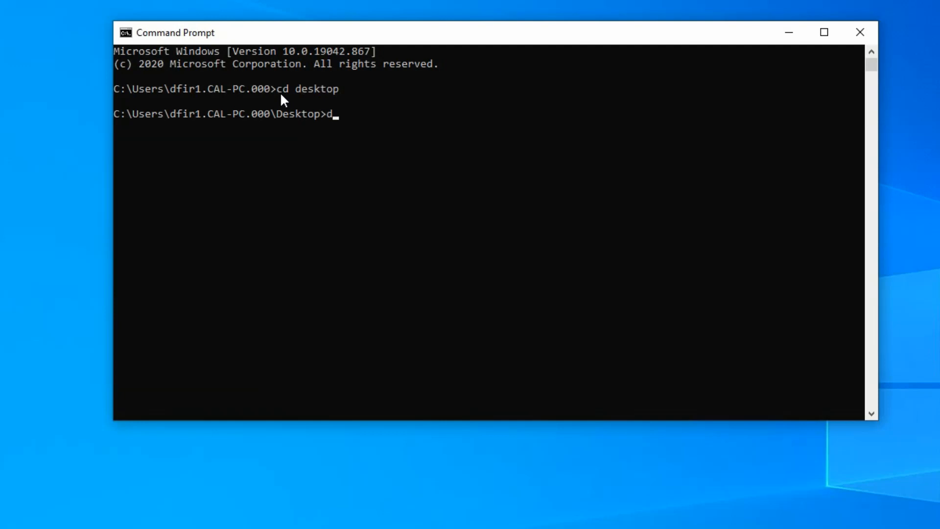
{"action": "type", "text": "ir"}
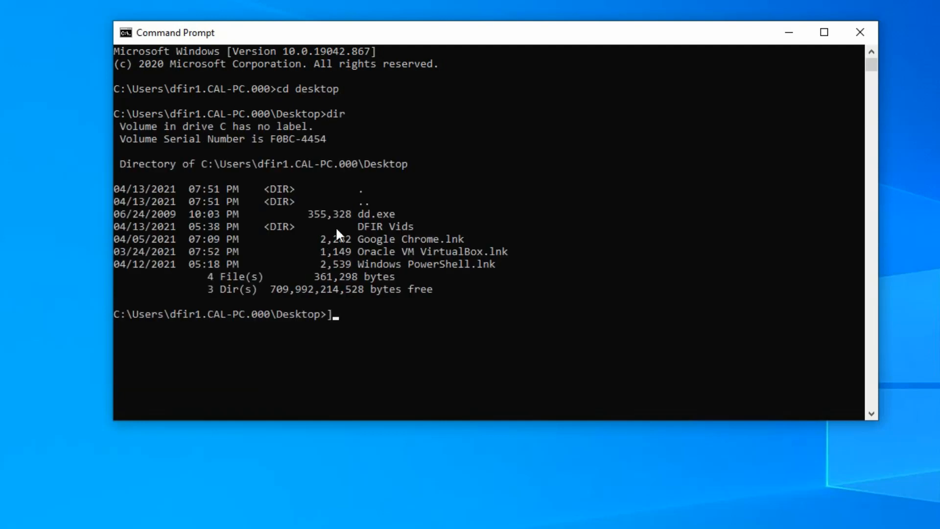
{"action": "mouse_move", "coordinate": [389, 266]}
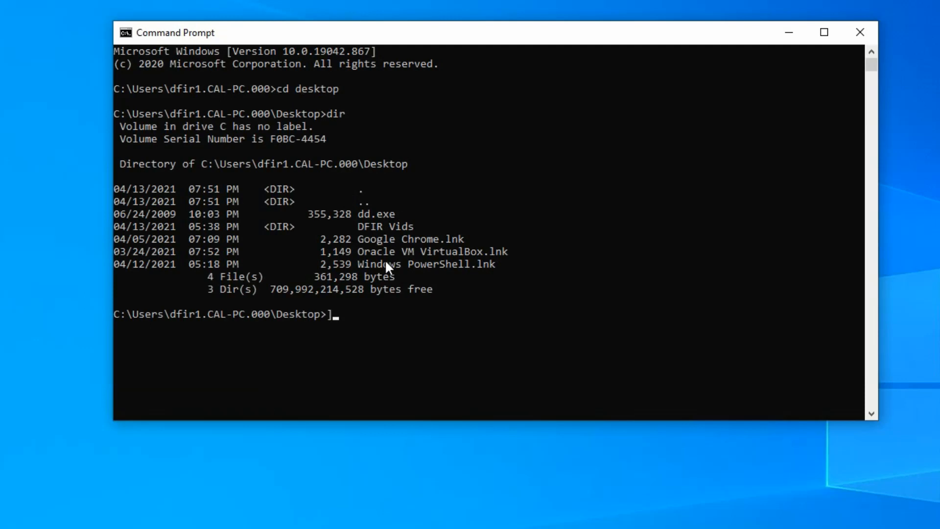
{"action": "mouse_move", "coordinate": [389, 212]}
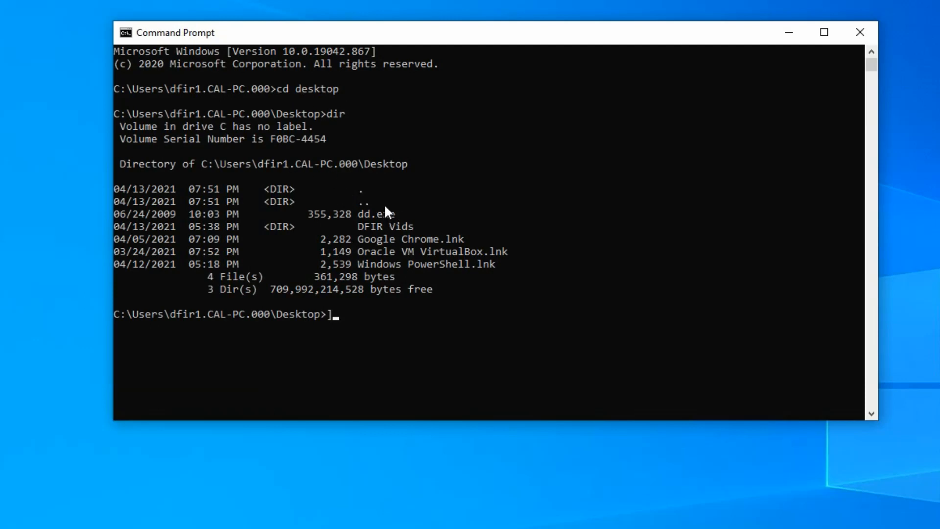
{"action": "mouse_move", "coordinate": [366, 223]}
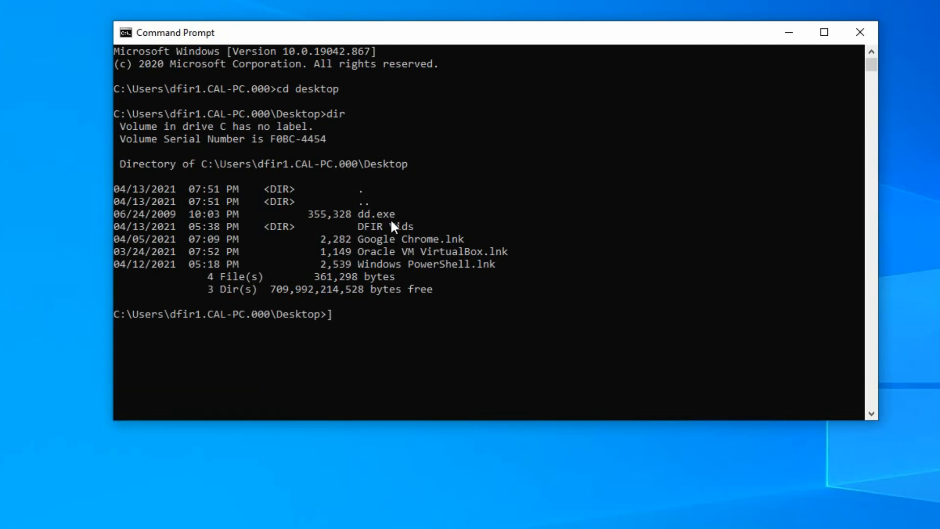
Run dd --help to display dd's usage options, size suffixes and default block size
{"action": "left_click", "coordinate": [345, 313]}
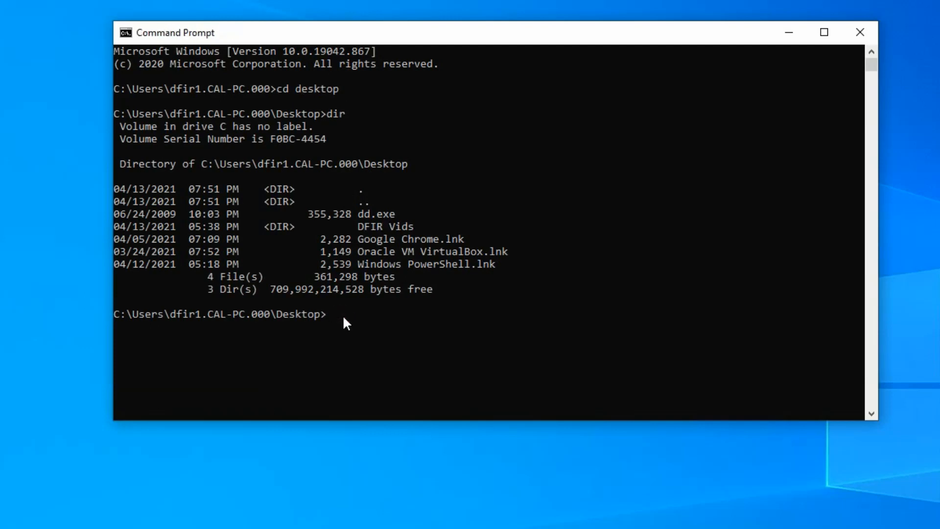
{"action": "type", "text": "d"}
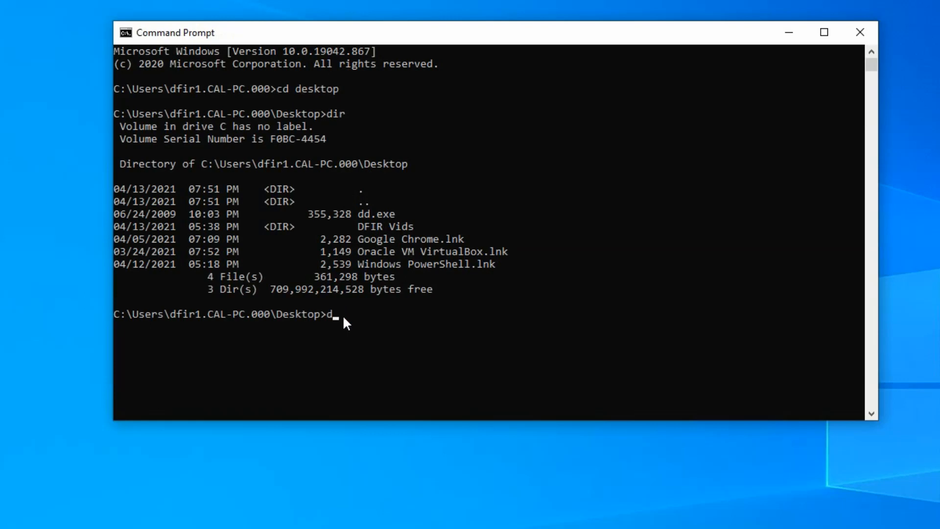
{"action": "type", "text": "d"}
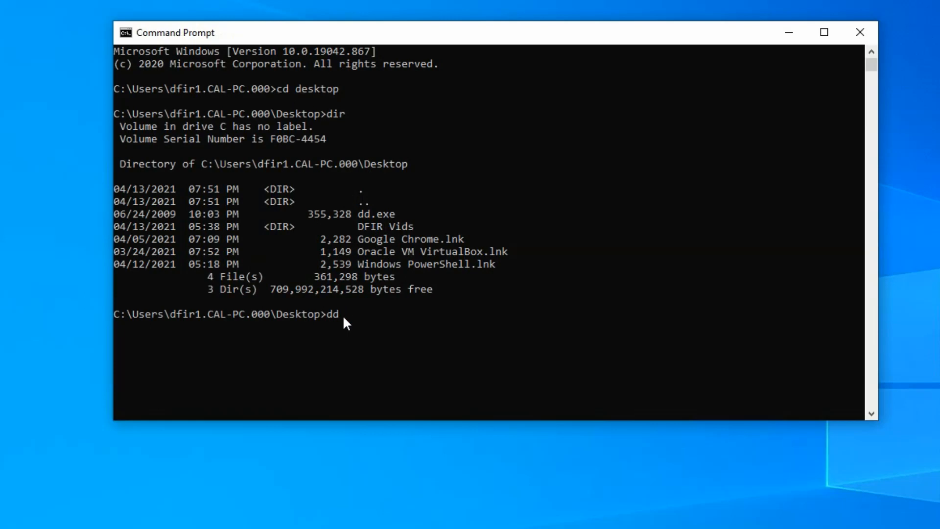
{"action": "type", "text": "--help"}
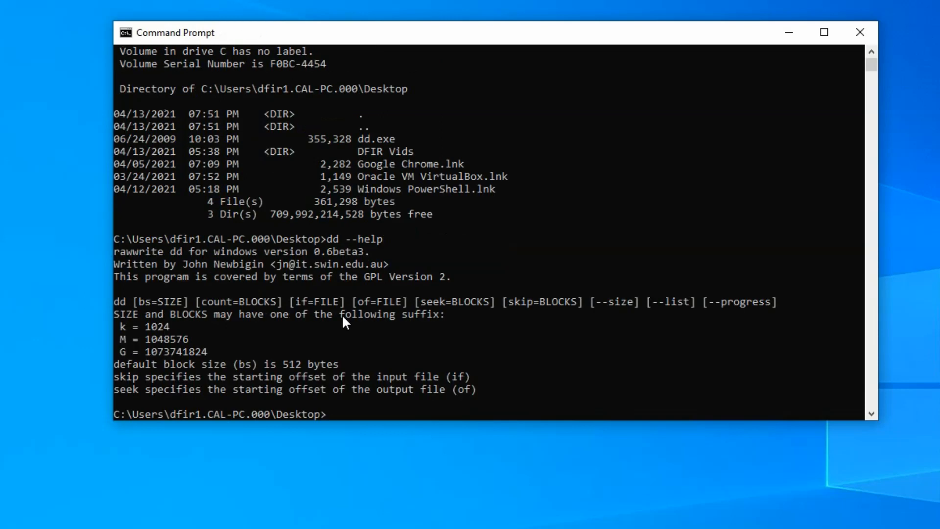
{"action": "mouse_move", "coordinate": [588, 317]}
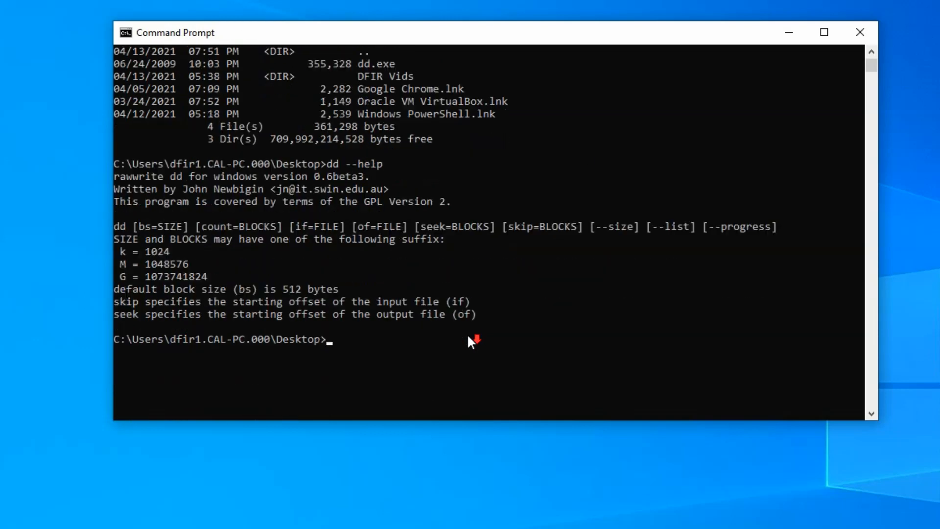
{"action": "mouse_move", "coordinate": [454, 258]}
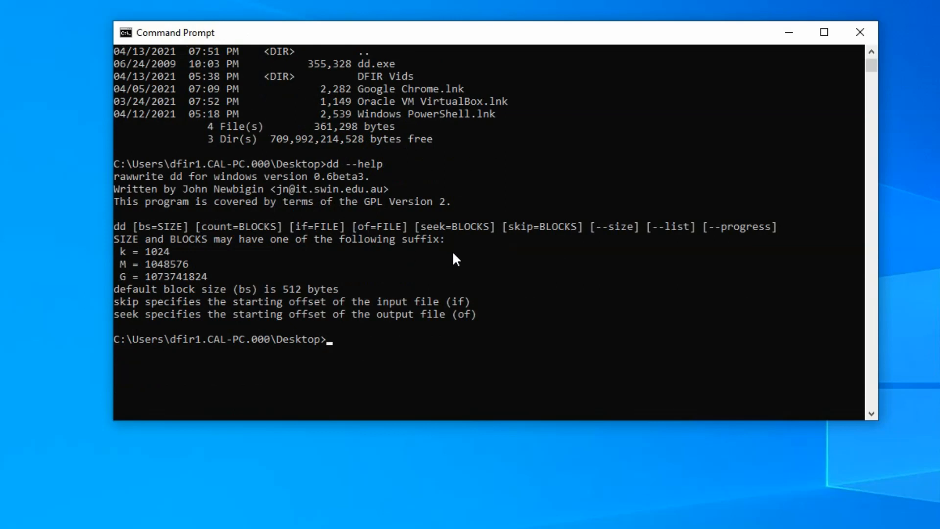
{"action": "mouse_move", "coordinate": [527, 259]}
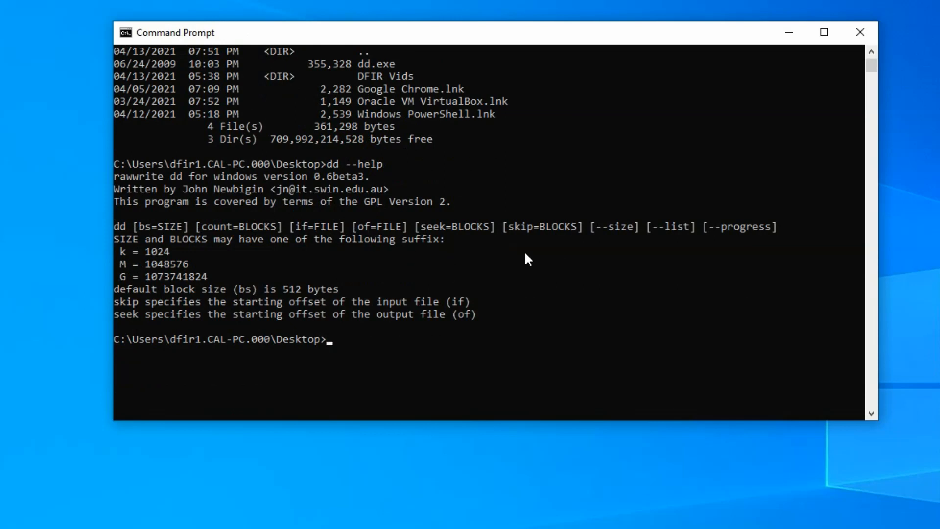
{"action": "mouse_move", "coordinate": [355, 282]}
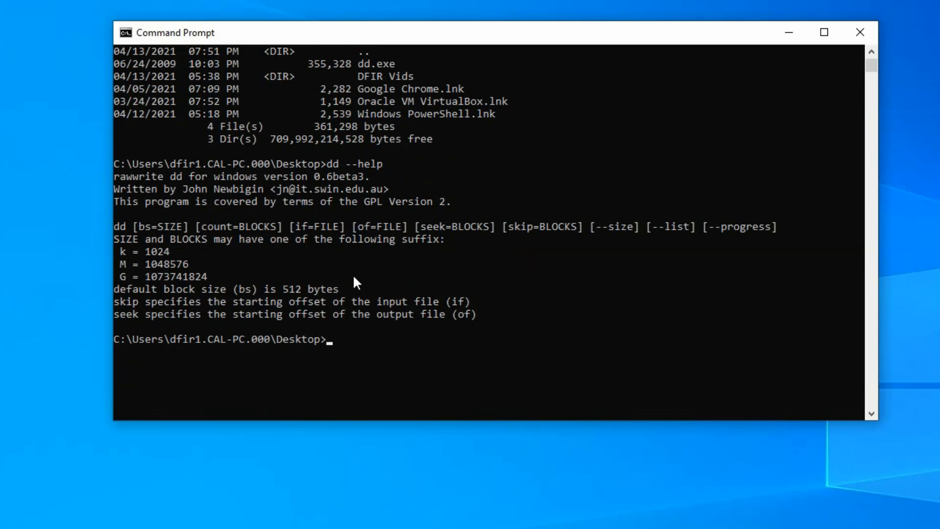
{"action": "mouse_move", "coordinate": [155, 289]}
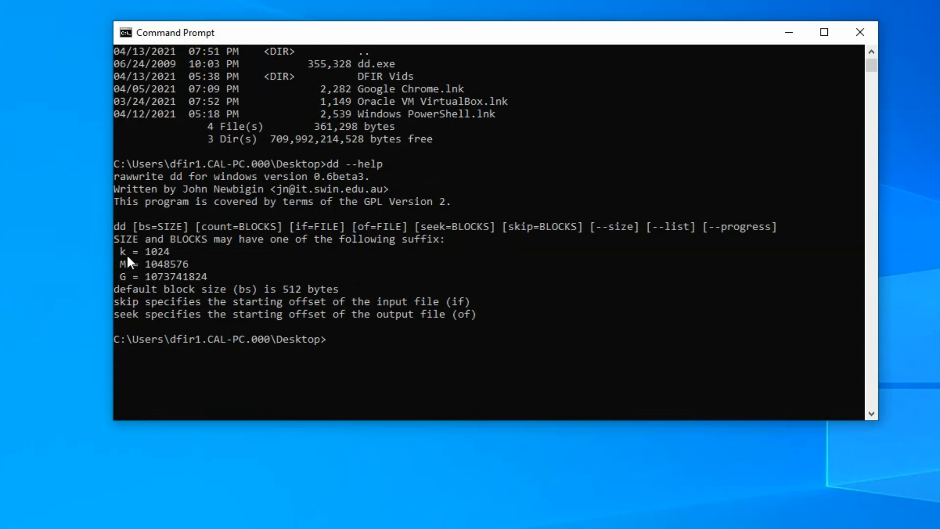
{"action": "mouse_move", "coordinate": [133, 292]}
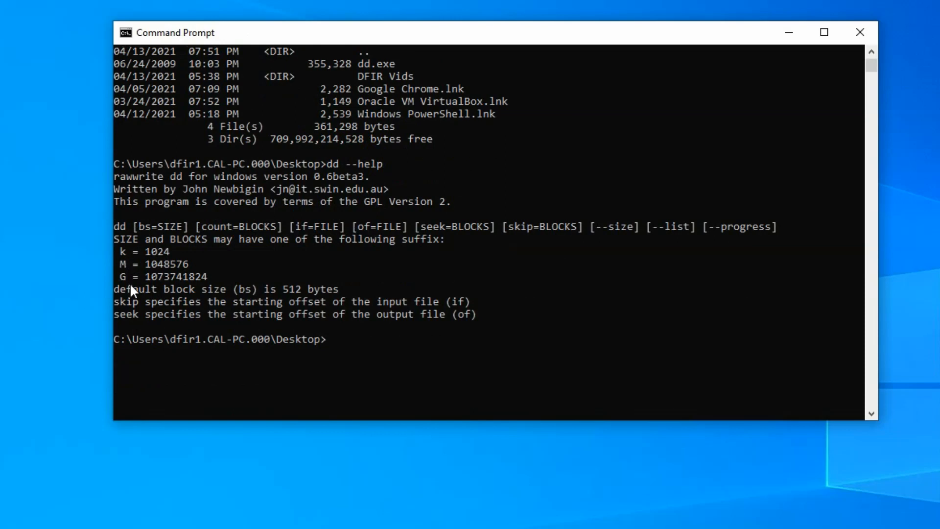
{"action": "mouse_move", "coordinate": [154, 299]}
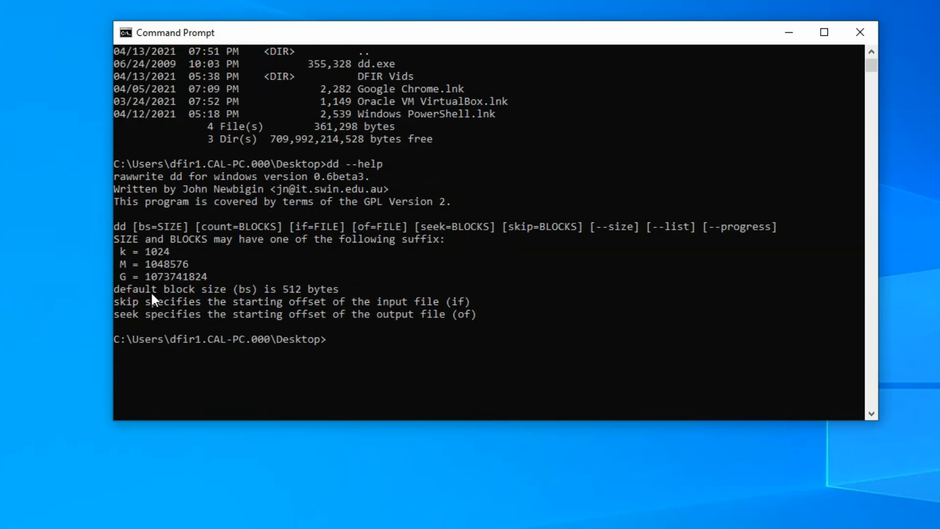
{"action": "mouse_move", "coordinate": [339, 346]}
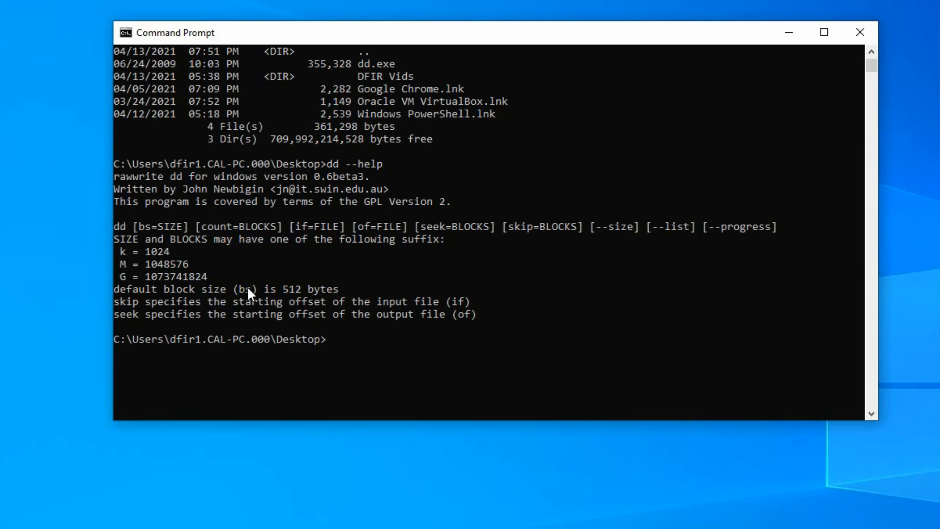
{"action": "mouse_move", "coordinate": [312, 298]}
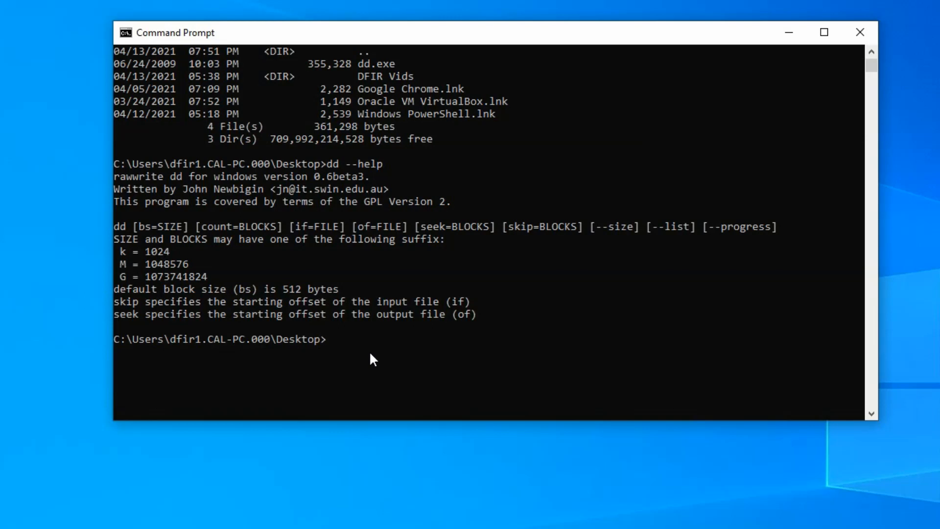
{"action": "type", "text": "dd"}
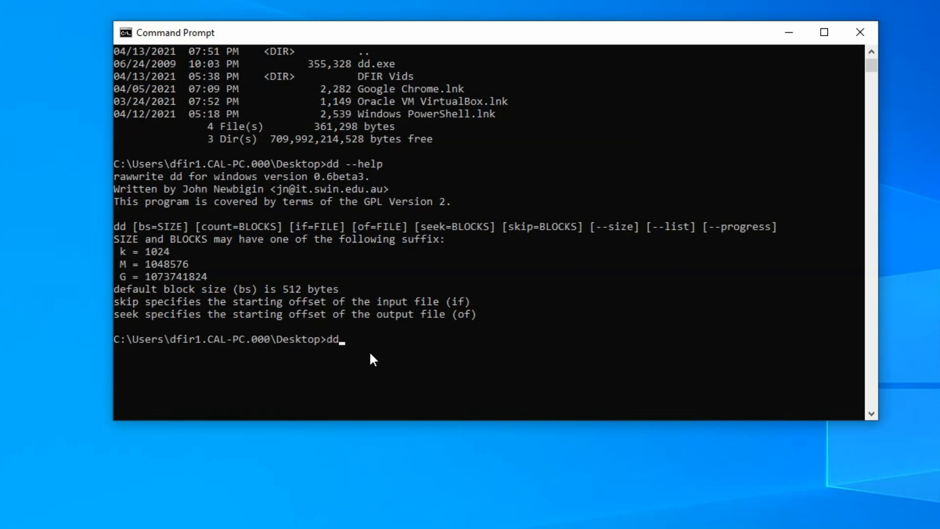
{"action": "type", "text": "--l"}
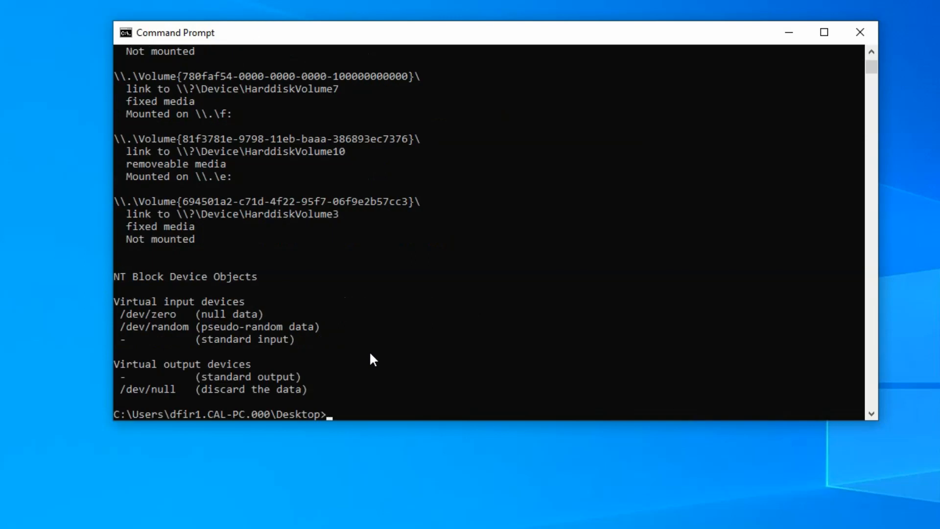
{"action": "mouse_move", "coordinate": [489, 290]}
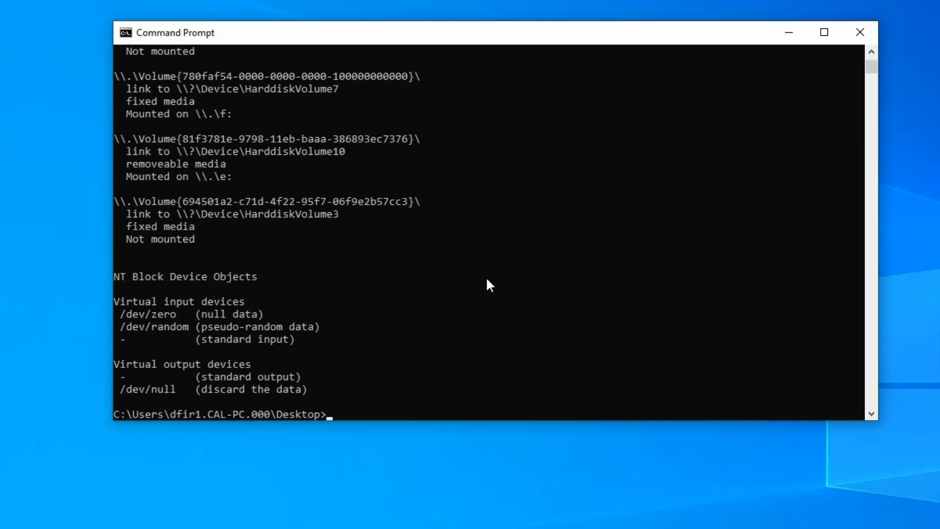
{"action": "scroll", "scroll_direction": "up", "scroll_amount": 3}
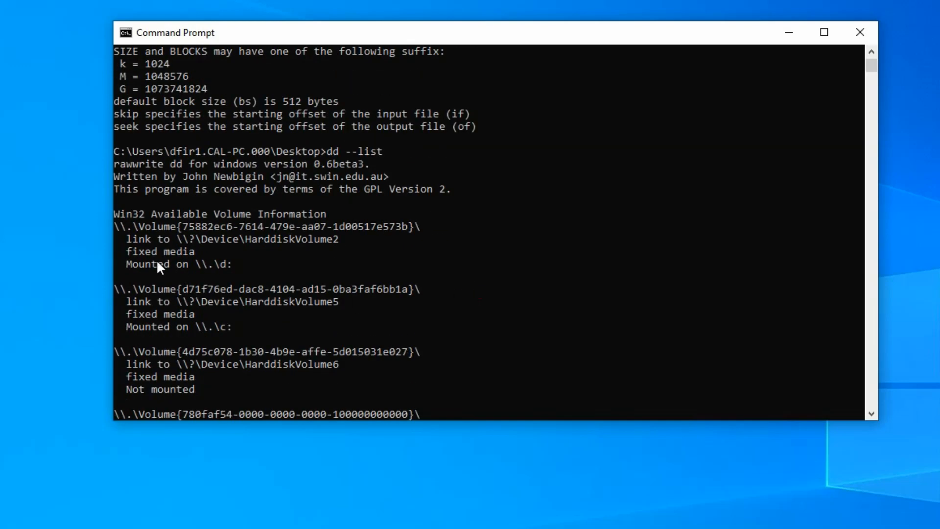
{"action": "mouse_move", "coordinate": [268, 258]}
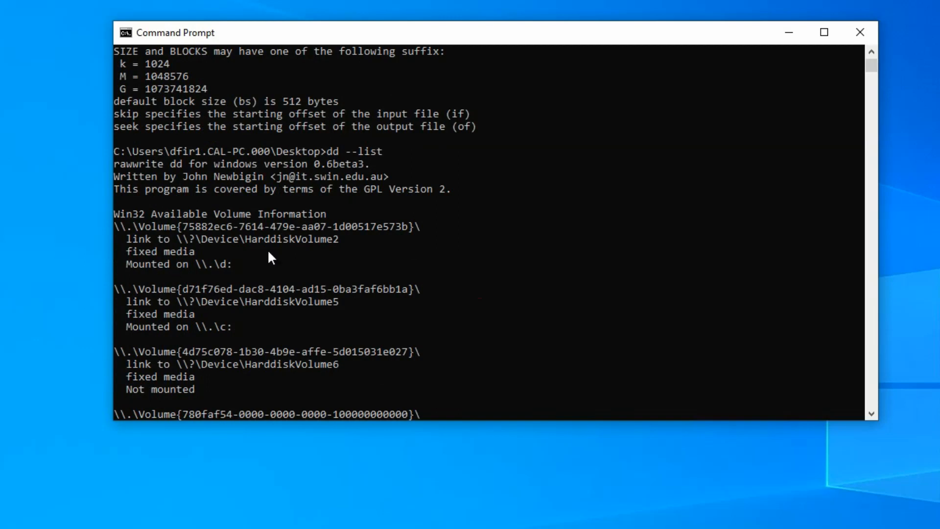
{"action": "mouse_move", "coordinate": [240, 333]}
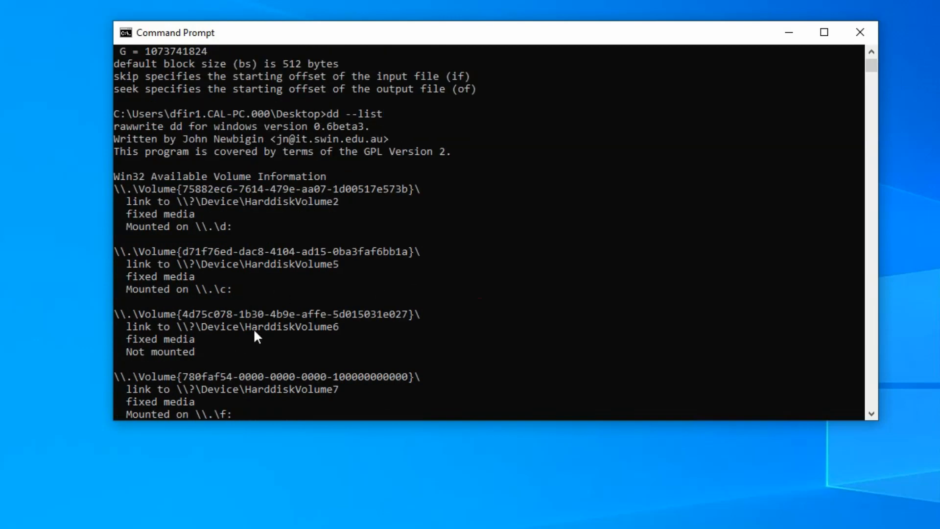
{"action": "scroll", "scroll_direction": "down", "scroll_amount": 3}
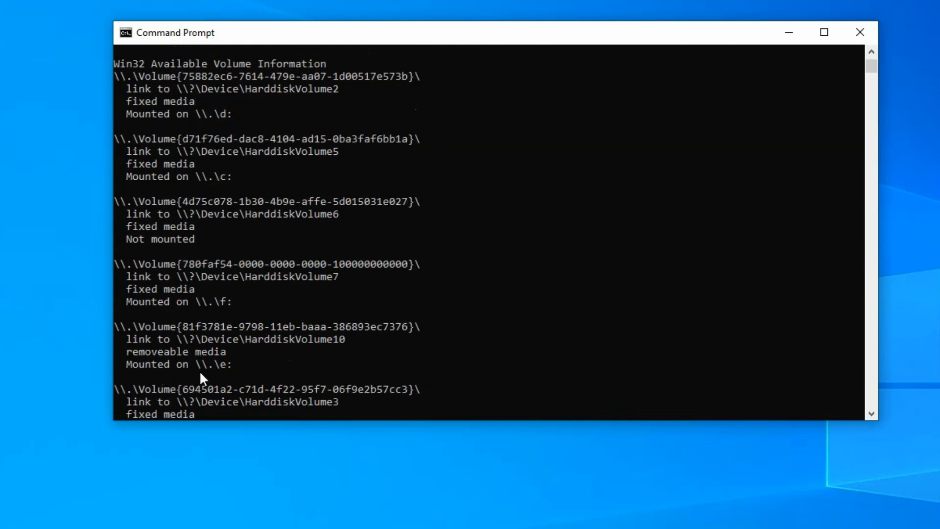
{"action": "mouse_move", "coordinate": [198, 375]}
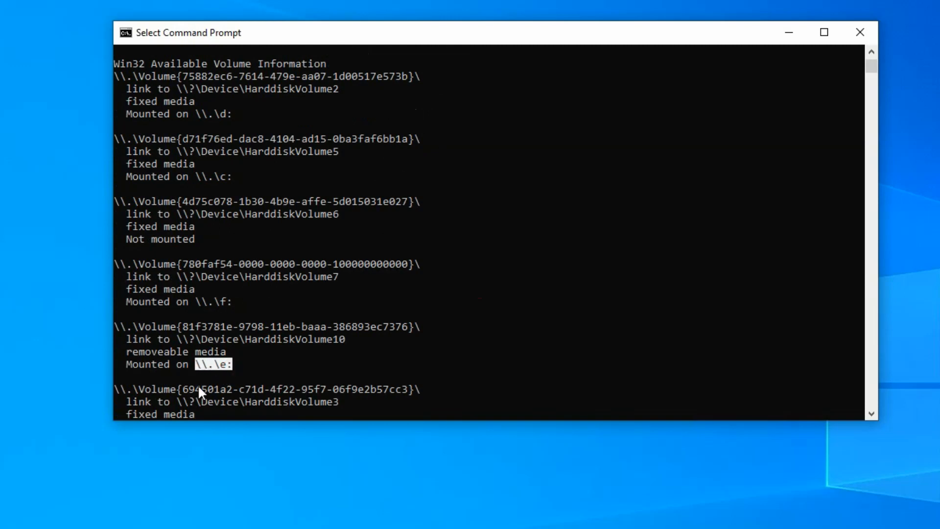
{"action": "mouse_move", "coordinate": [282, 364]}
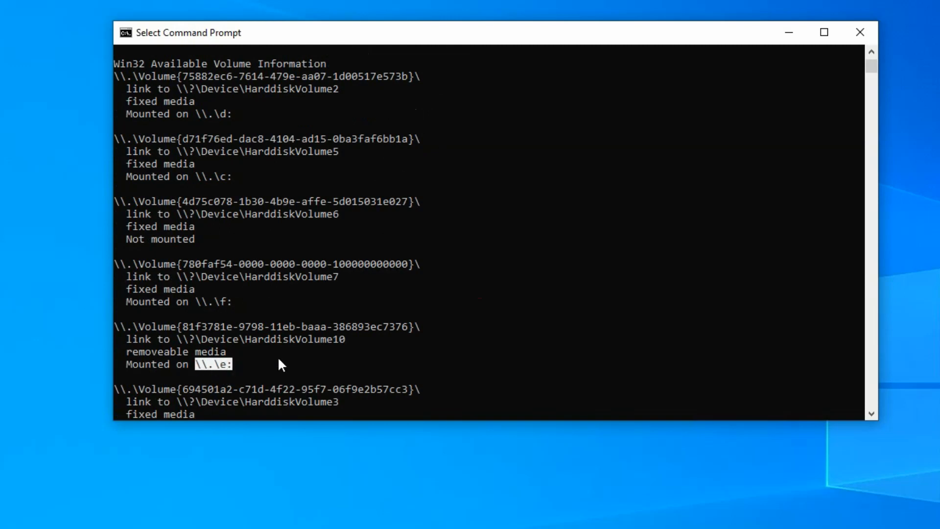
{"action": "scroll", "scroll_direction": "down", "scroll_amount": 3}
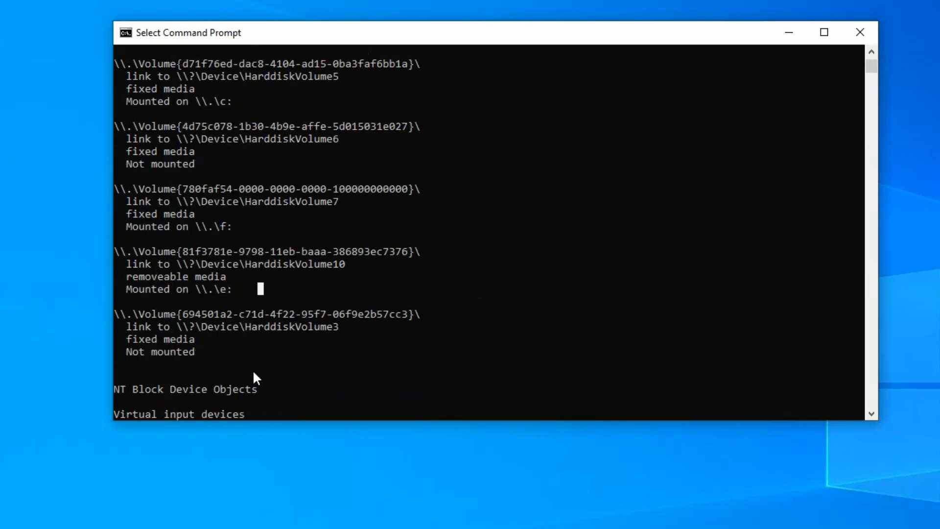
{"action": "scroll", "scroll_direction": "down", "scroll_amount": 3}
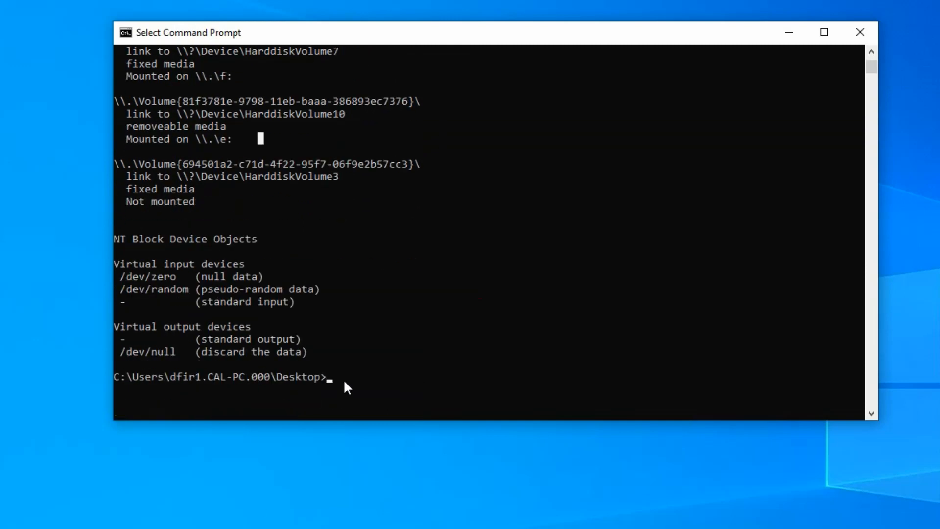
Begin the dd command with input file if=\\.\e: for the removable drive
{"action": "type", "text": "dd if"}
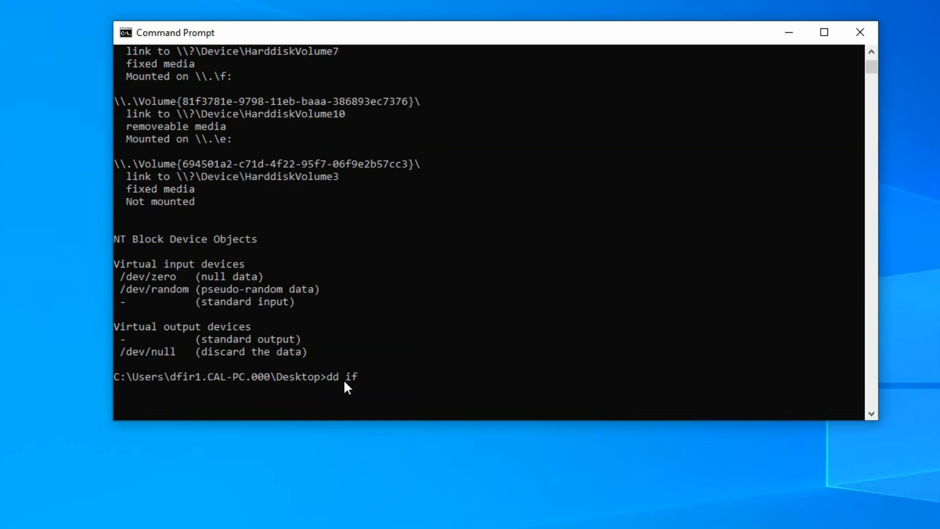
{"action": "type", "text": "="}
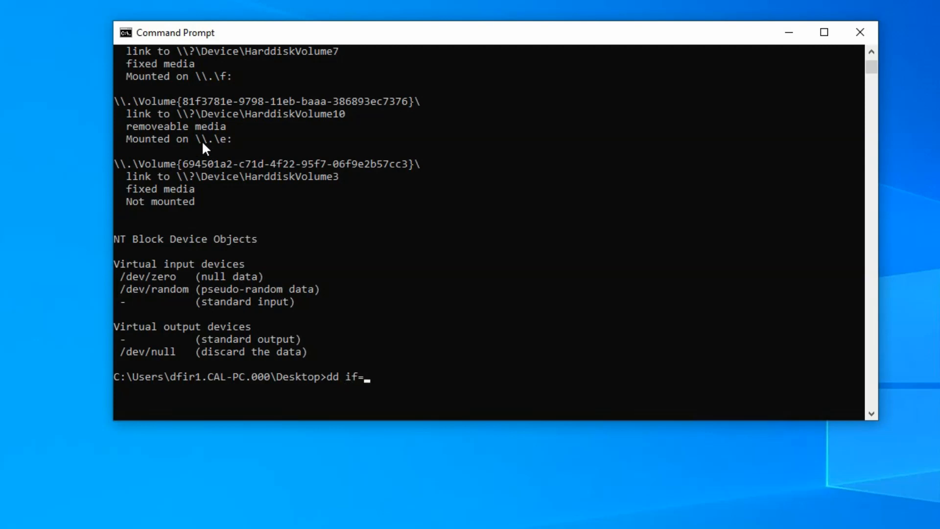
{"action": "mouse_move", "coordinate": [353, 503]}
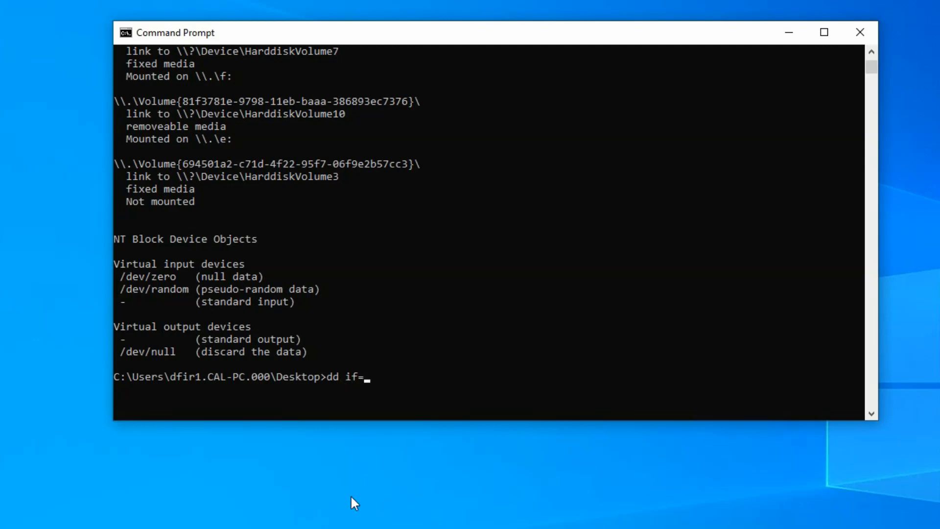
{"action": "type", "text": "\\\\."}
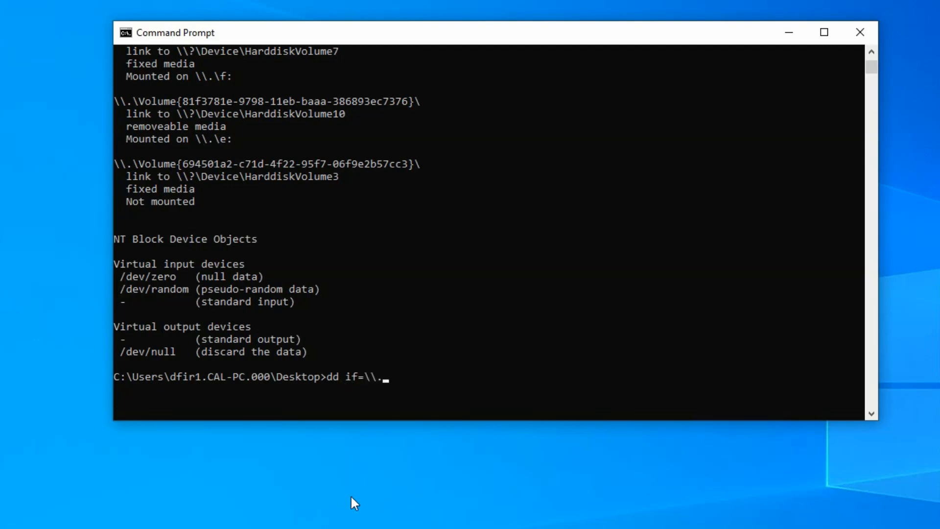
{"action": "type", "text": "\\"}
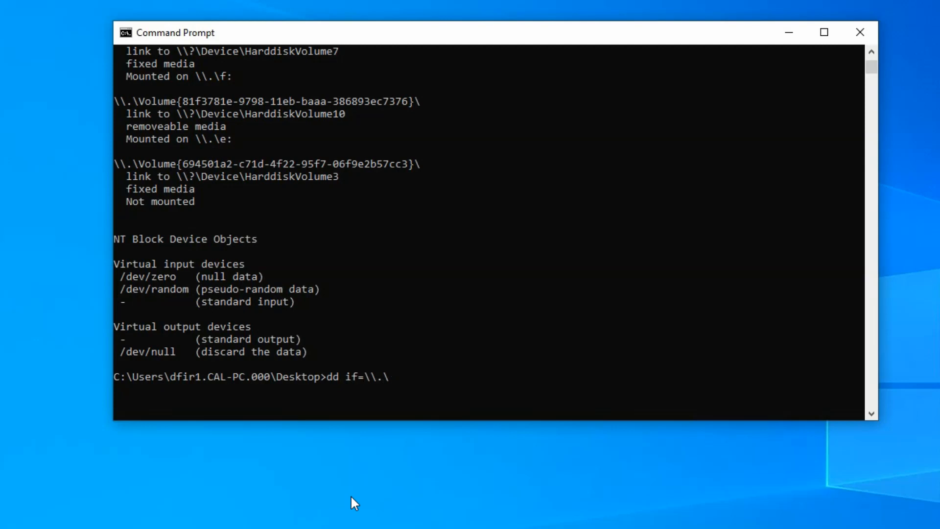
{"action": "type", "text": "e"}
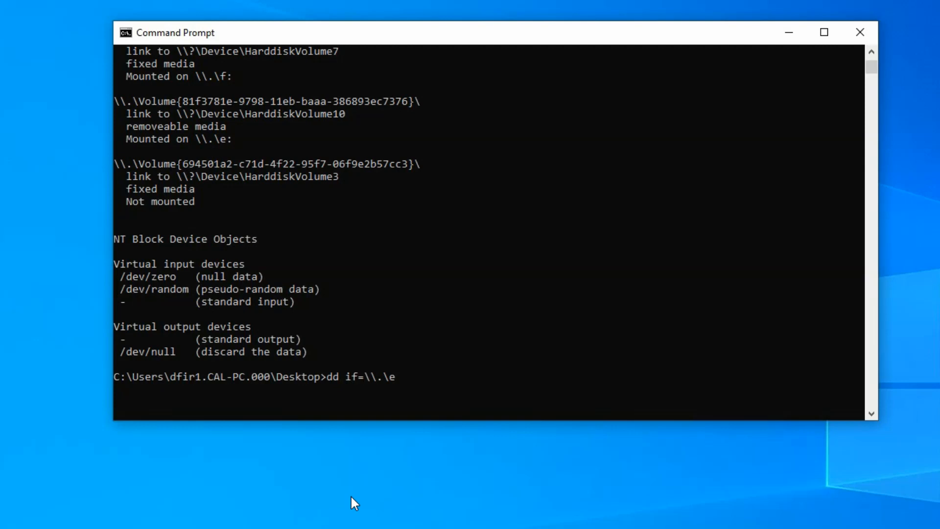
{"action": "mouse_move", "coordinate": [307, 469]}
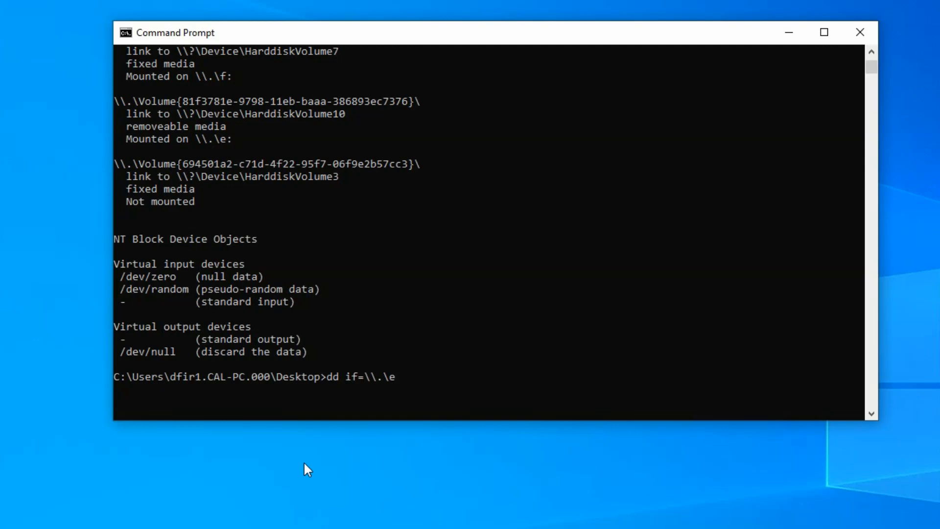
{"action": "mouse_move", "coordinate": [384, 387]}
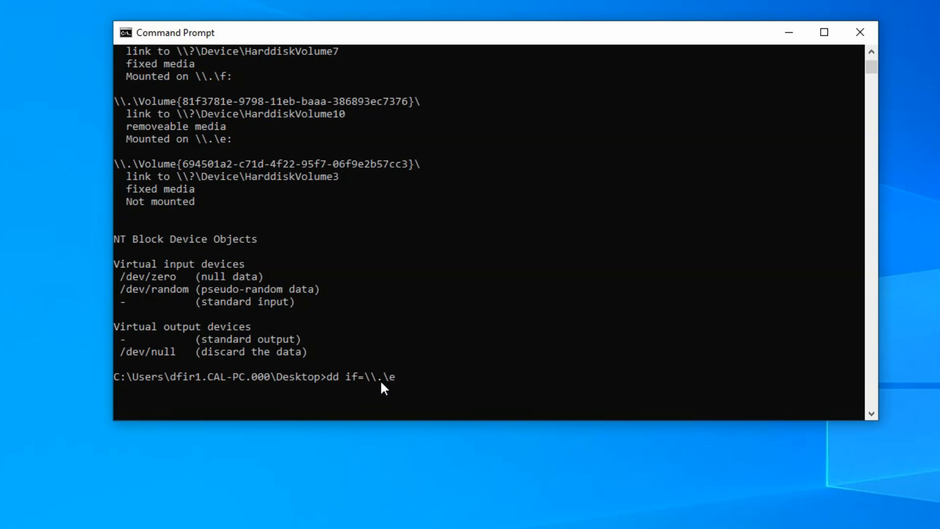
{"action": "mouse_move", "coordinate": [391, 388]}
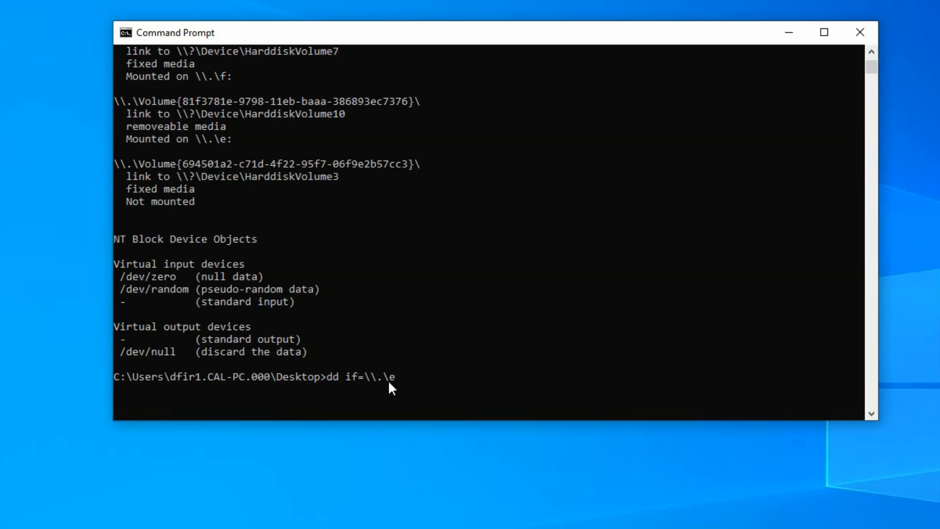
{"action": "type", "text": ":"}
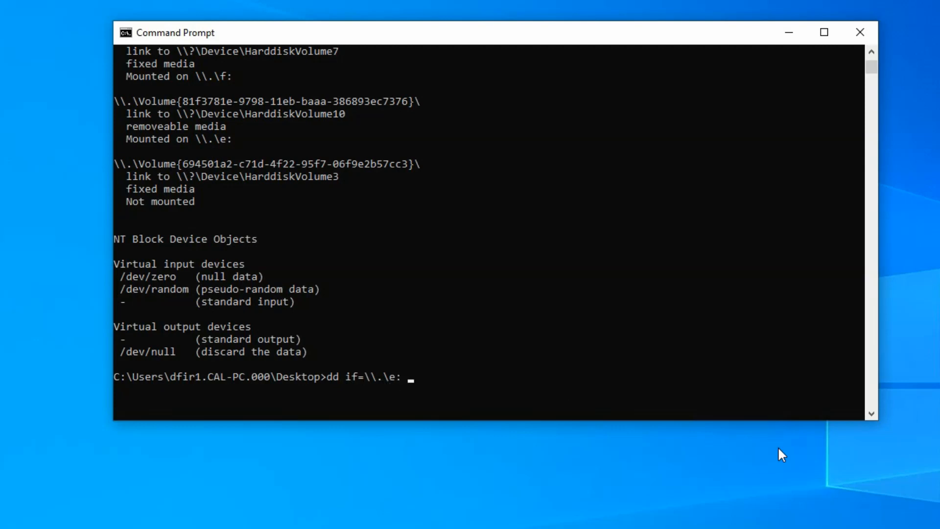
Add the output file of=C:\Users\dfir1.ca.000\Desktop\1GBimage.dd without running it yet
{"action": "type", "text": "of"}
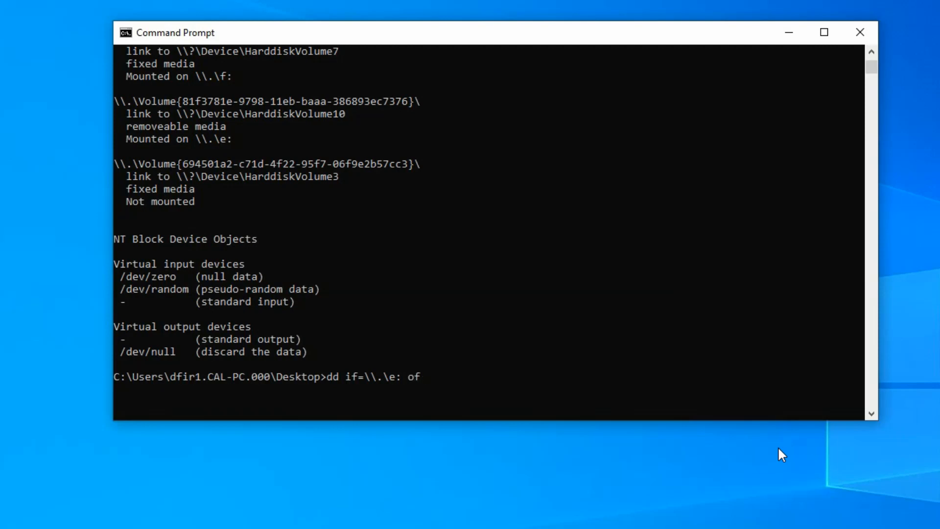
{"action": "type", "text": "="}
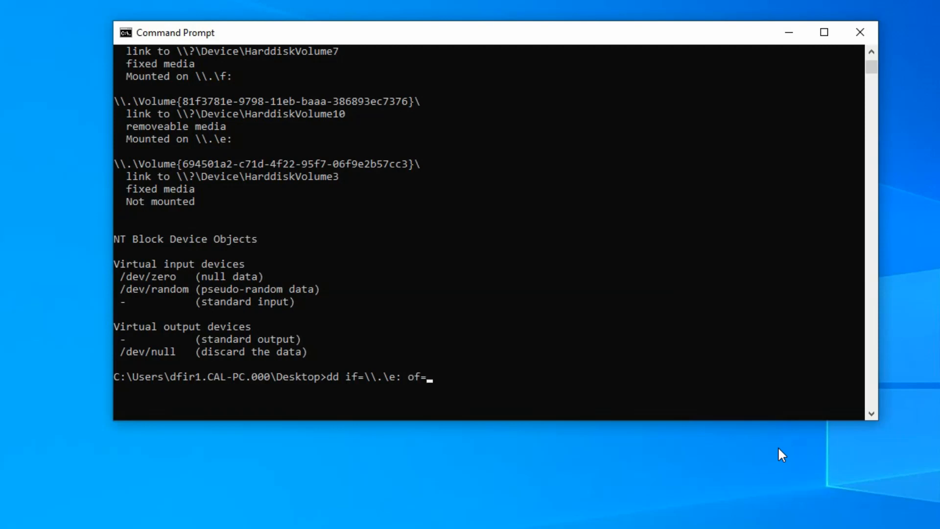
{"action": "type", "text": "c"}
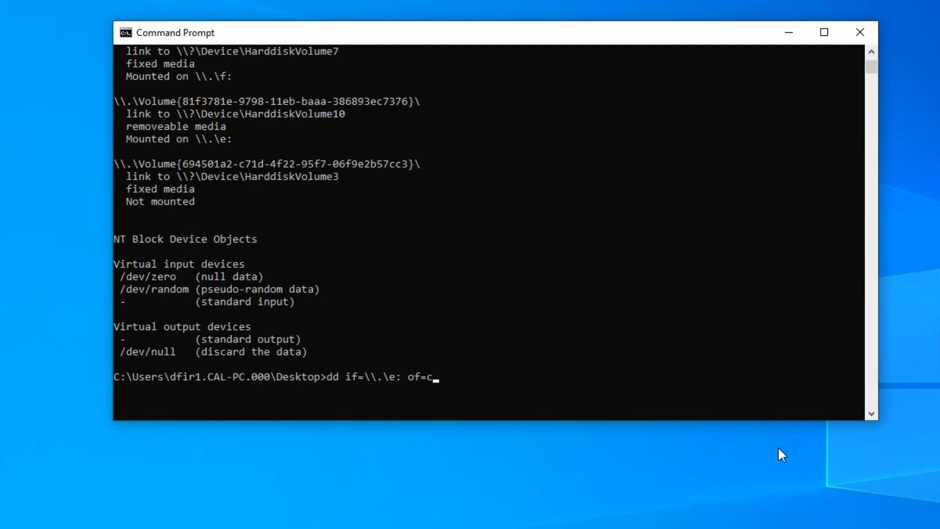
{"action": "type", "text": ":"}
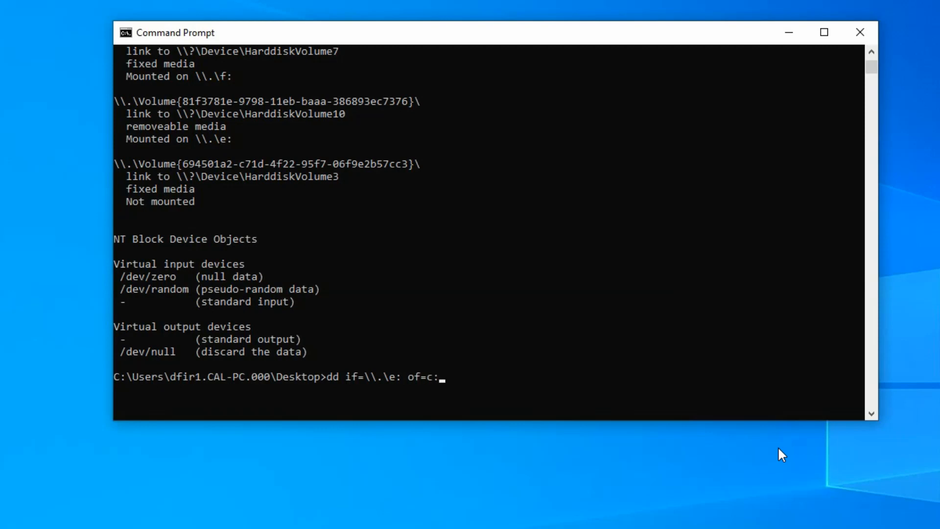
{"action": "type", "text": "\\"}
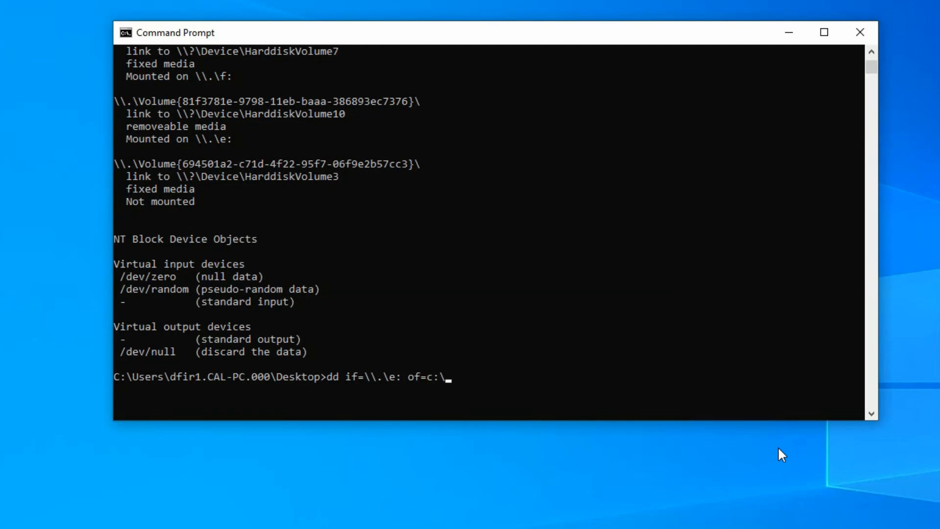
{"action": "type", "text": "Users"}
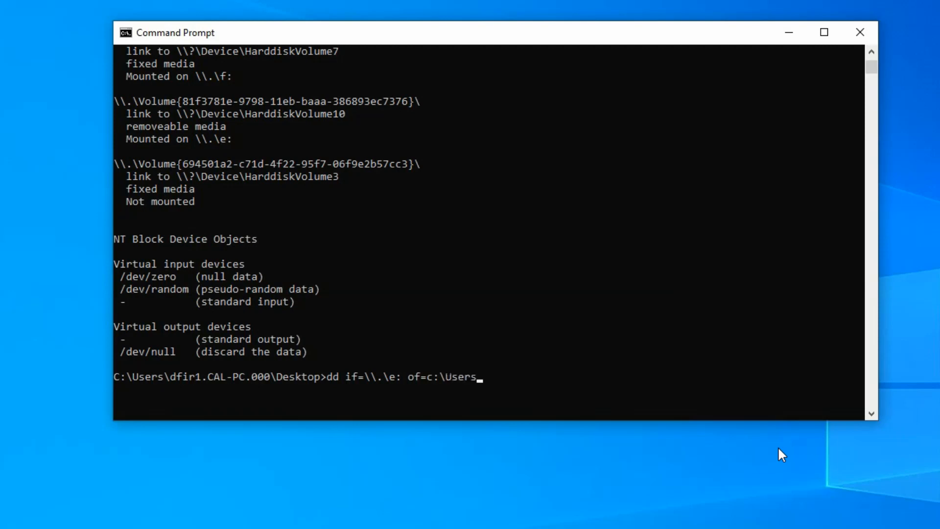
{"action": "type", "text": "\\"}
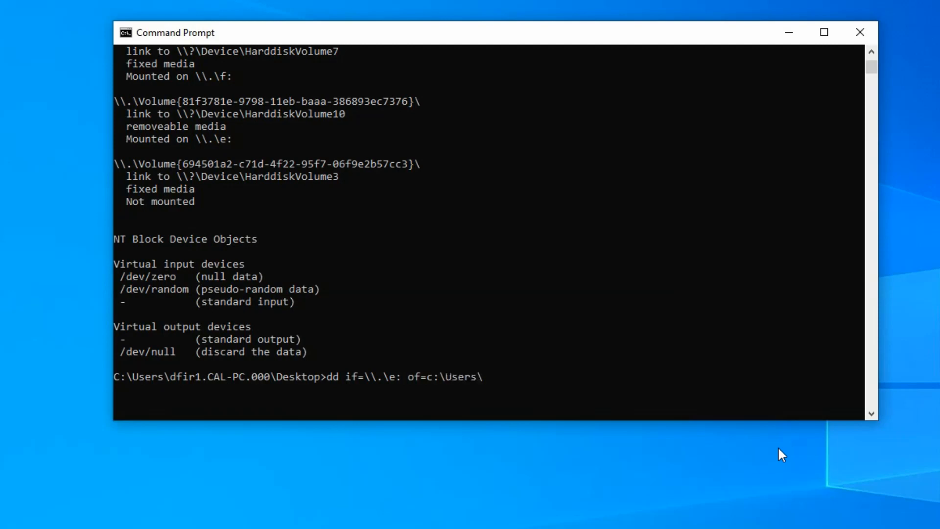
{"action": "type", "text": "dfir1"}
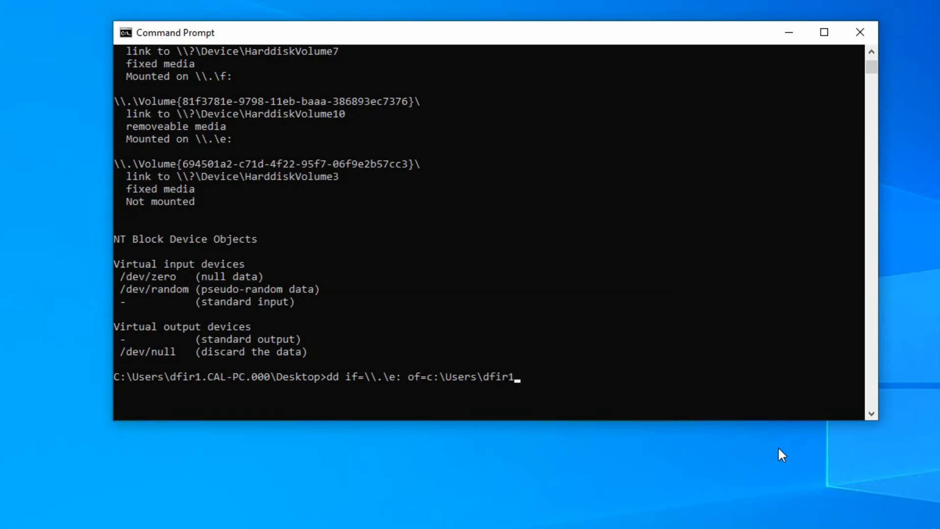
{"action": "type", "text": ".ca"}
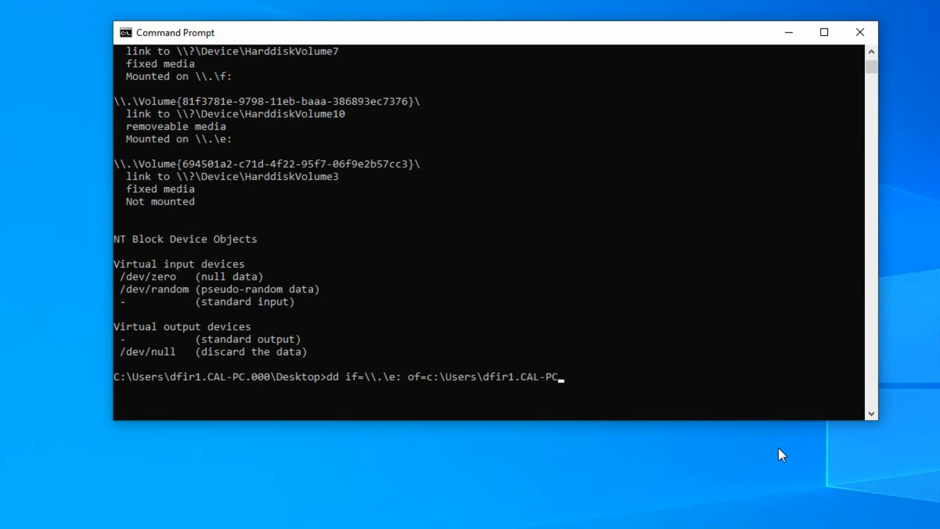
{"action": "type", "text": ".000"}
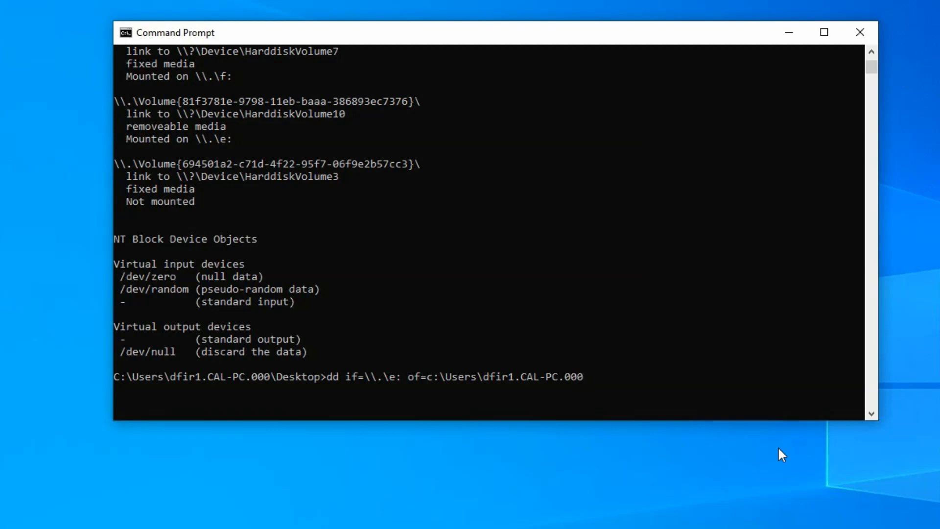
{"action": "type", "text": "\\"}
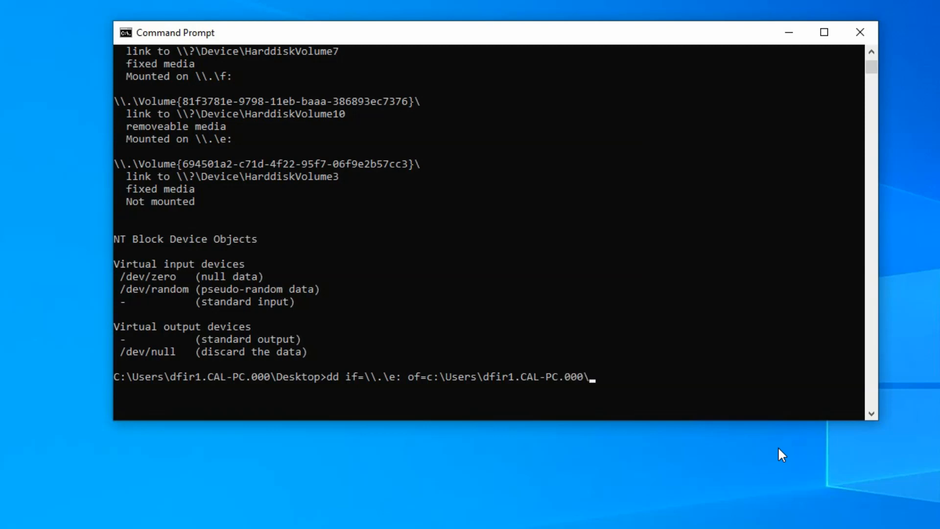
{"action": "type", "text": "de"}
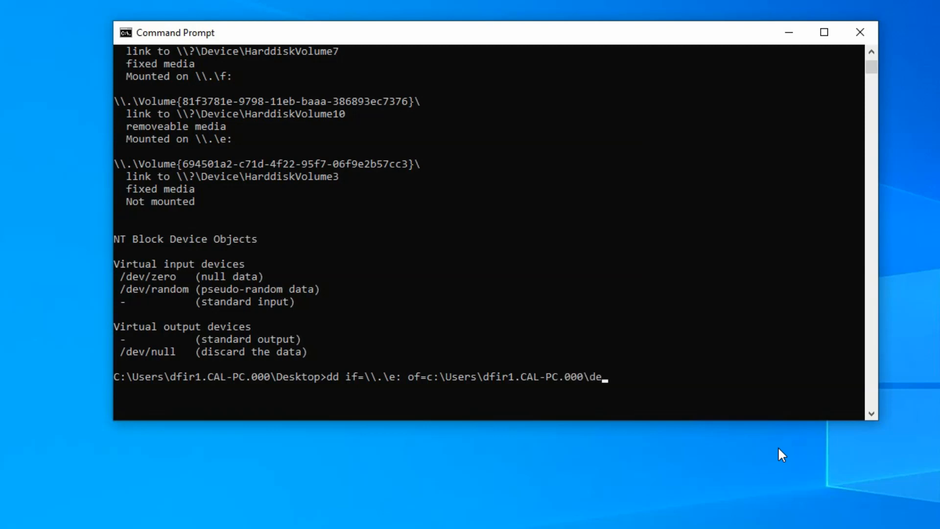
{"action": "type", "text": "sktop\\"}
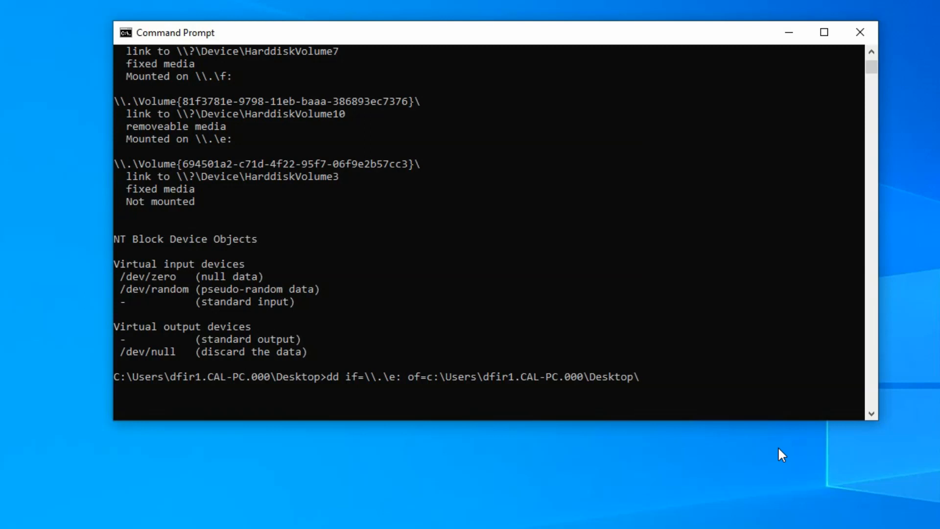
{"action": "type", "text": "1GB"}
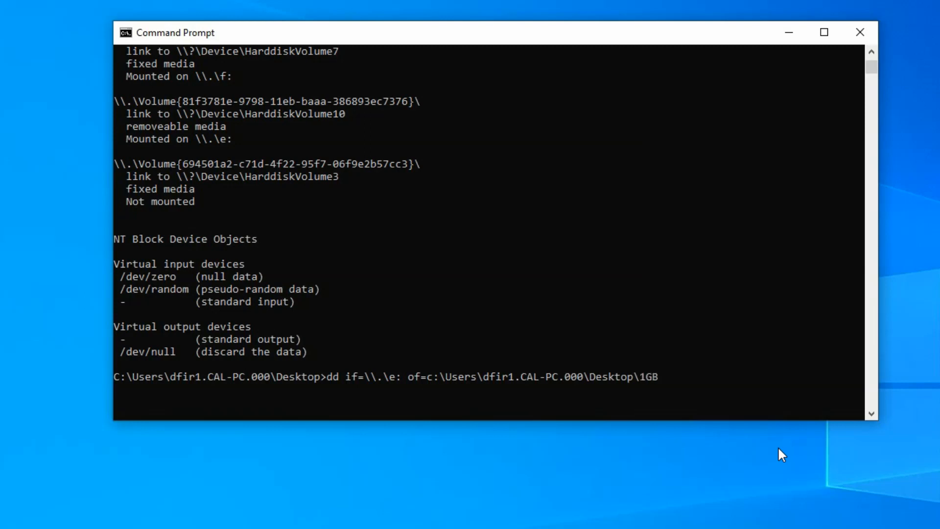
{"action": "type", "text": "image."}
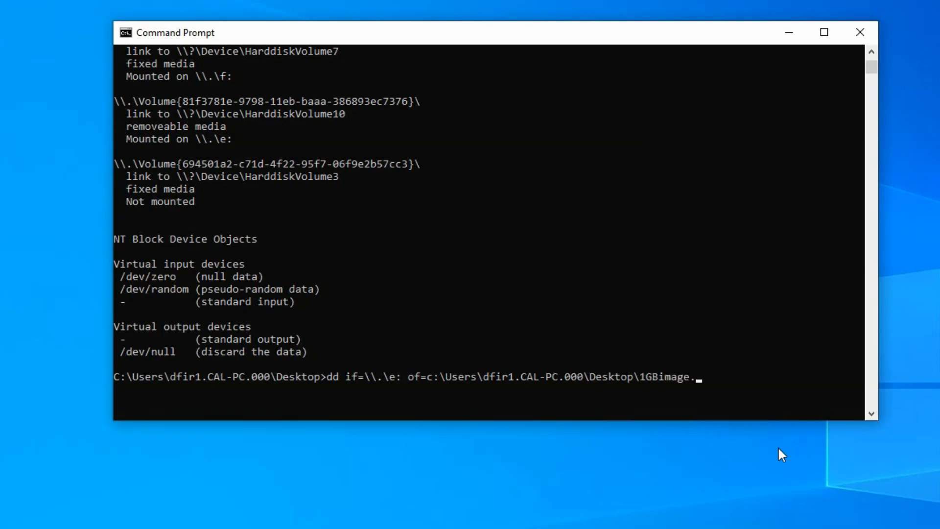
{"action": "type", "text": "dd"}
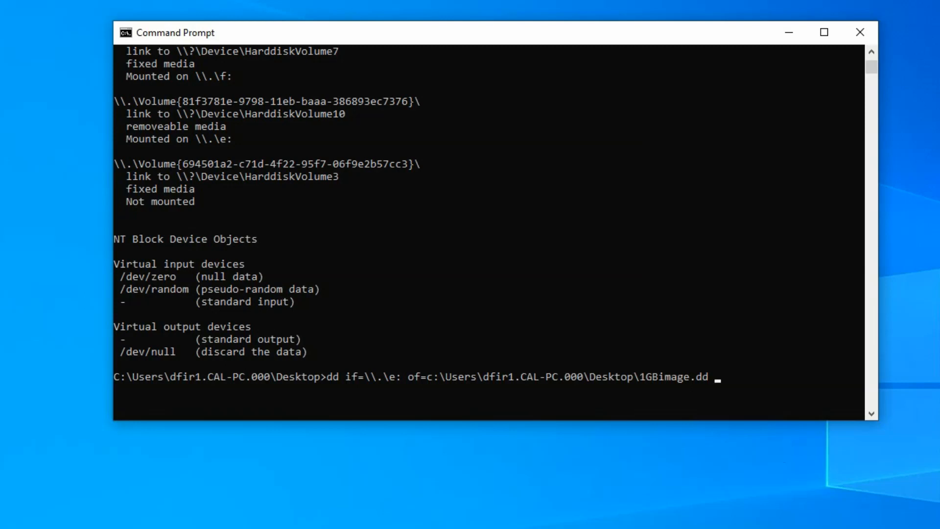
Append bs=1M --size --progress to the dd command and run it to create 1GBimage.dd
{"action": "type", "text": "bs"}
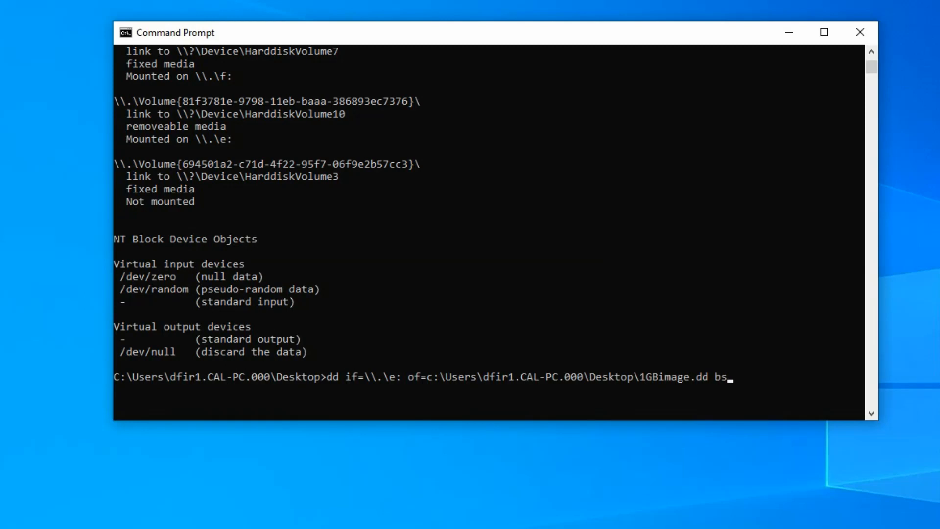
{"action": "type", "text": "="}
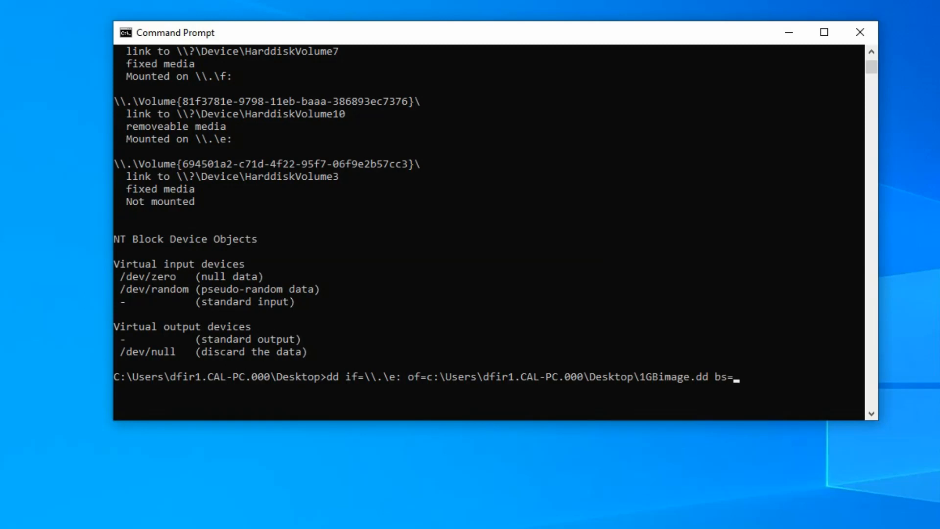
{"action": "type", "text": "1M"}
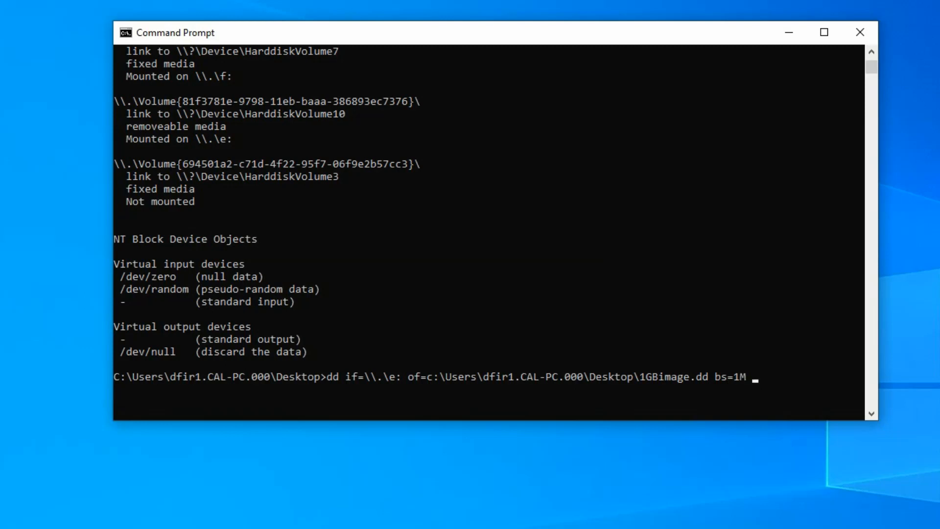
{"action": "type", "text": "--si"}
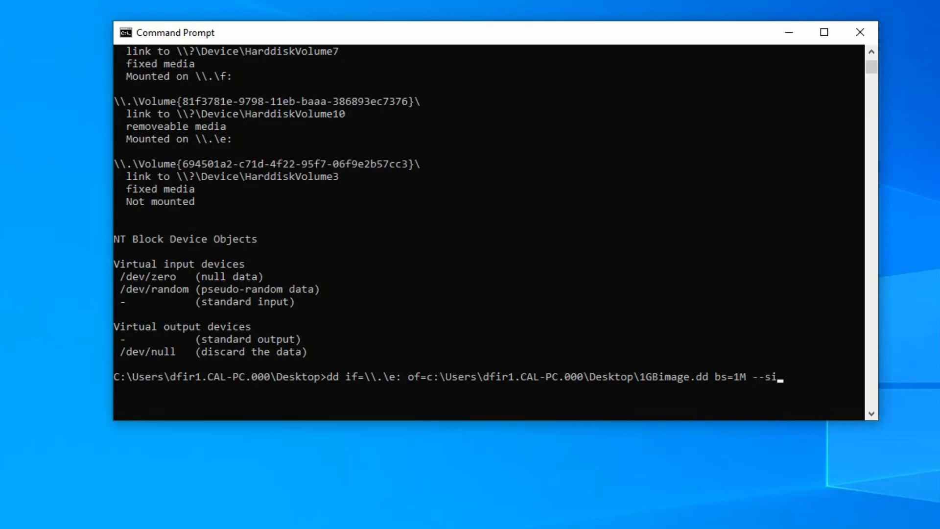
{"action": "type", "text": "ze"}
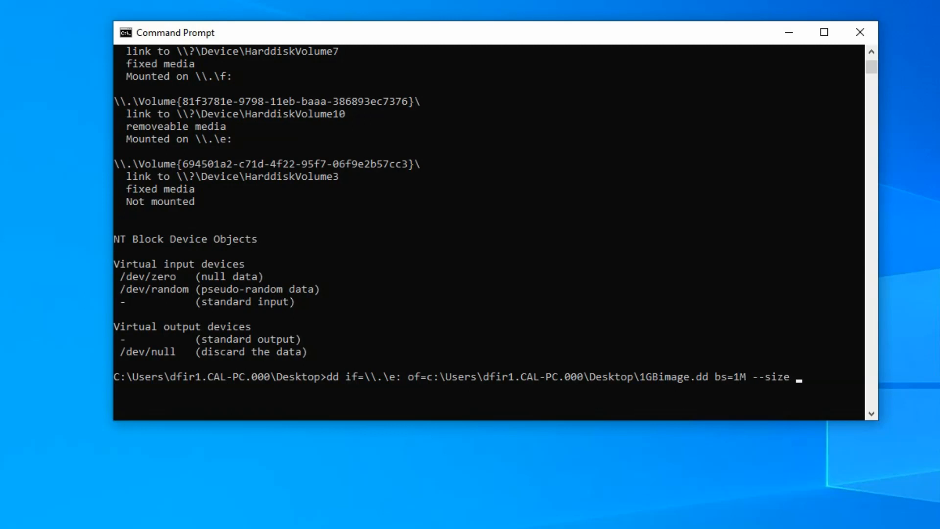
{"action": "type", "text": "--"}
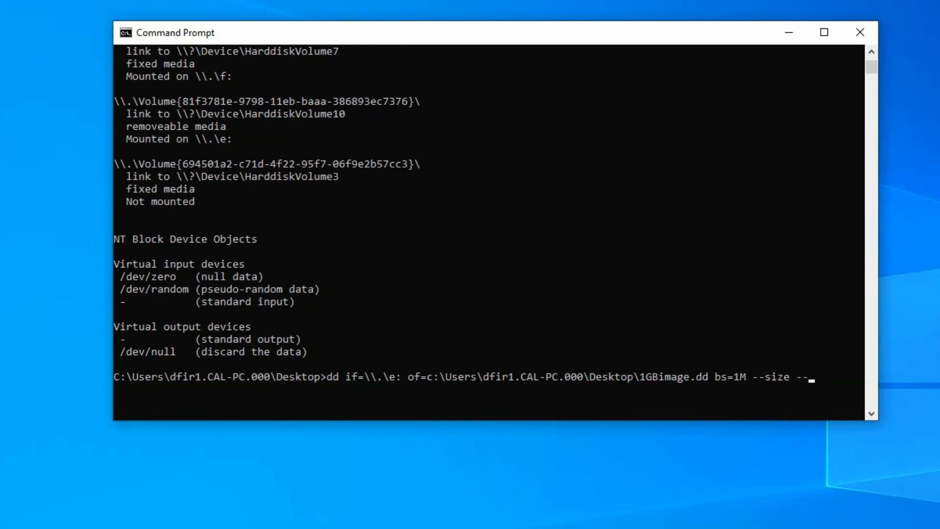
{"action": "type", "text": "prog"}
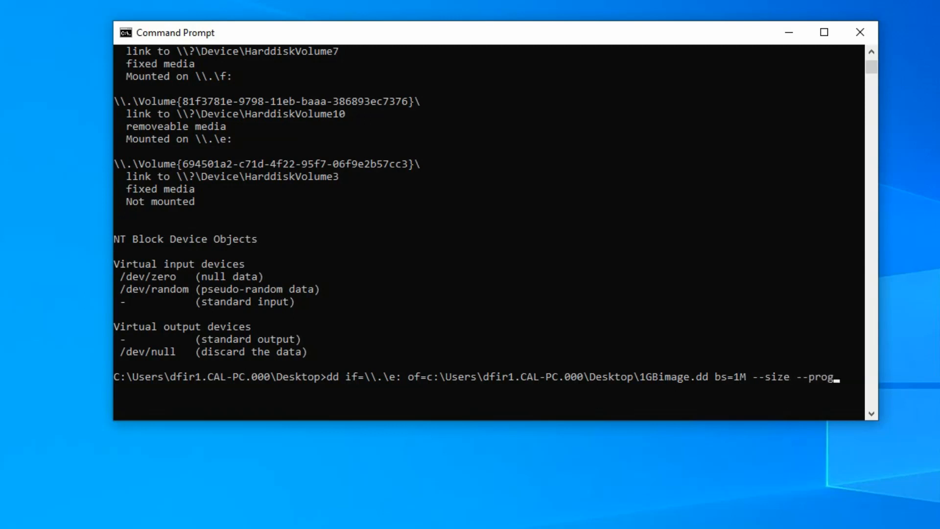
{"action": "type", "text": "ree"}
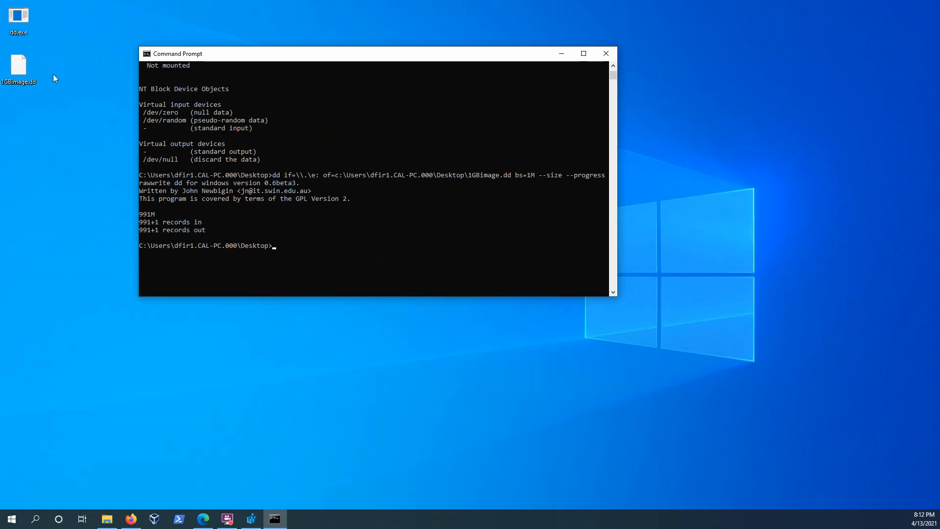
{"action": "mouse_move", "coordinate": [412, 200]}
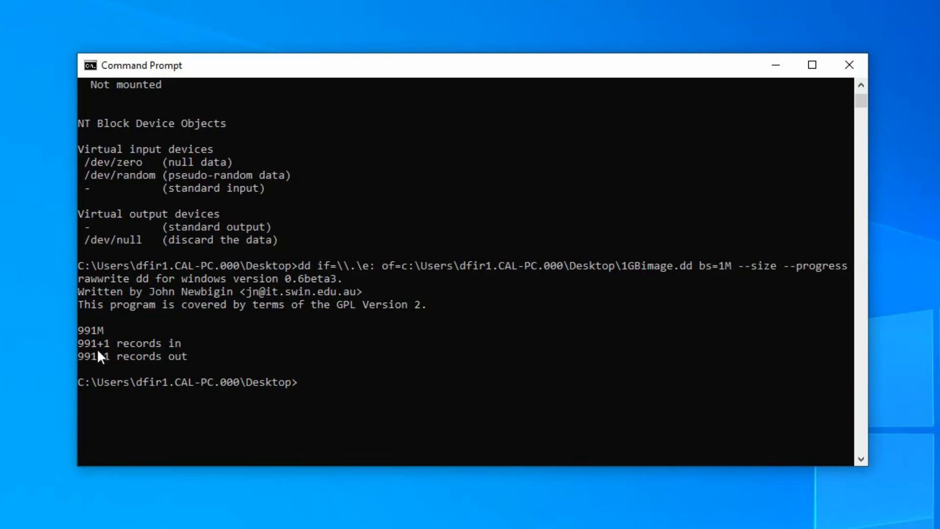
{"action": "mouse_move", "coordinate": [96, 356]}
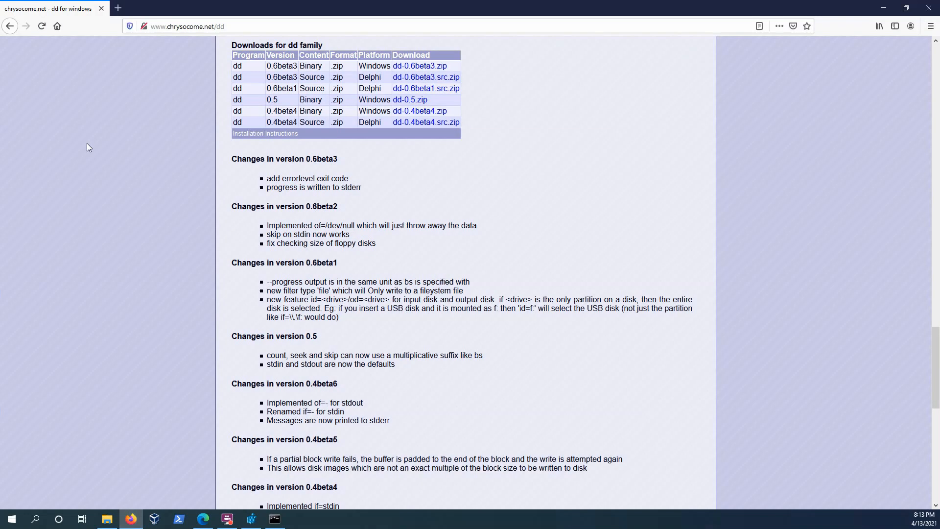
{"action": "mouse_move", "coordinate": [703, 138]}
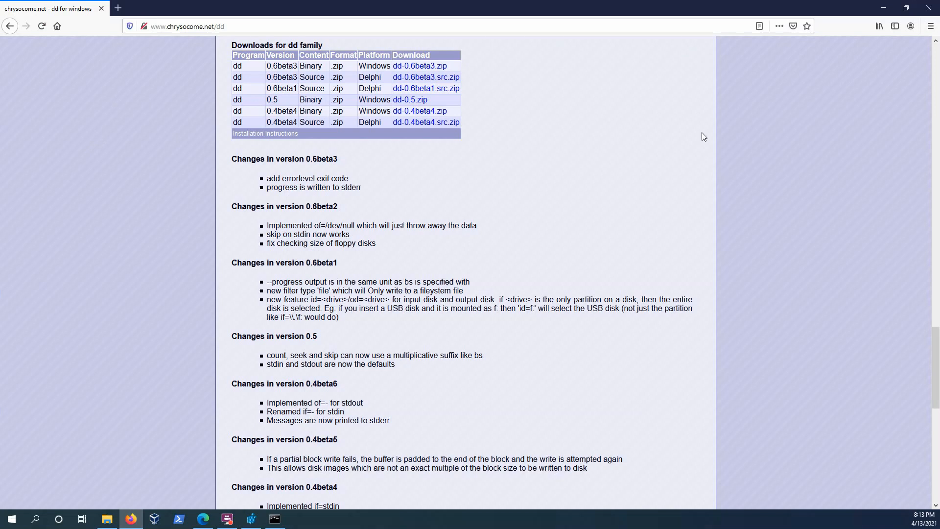
{"action": "scroll", "scroll_direction": "down", "scroll_amount": 3}
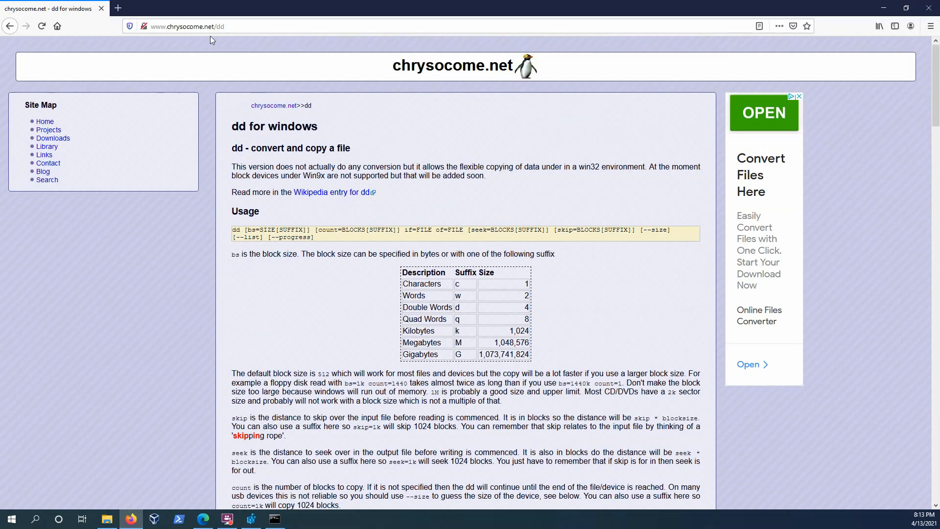
{"action": "mouse_move", "coordinate": [622, 336]}
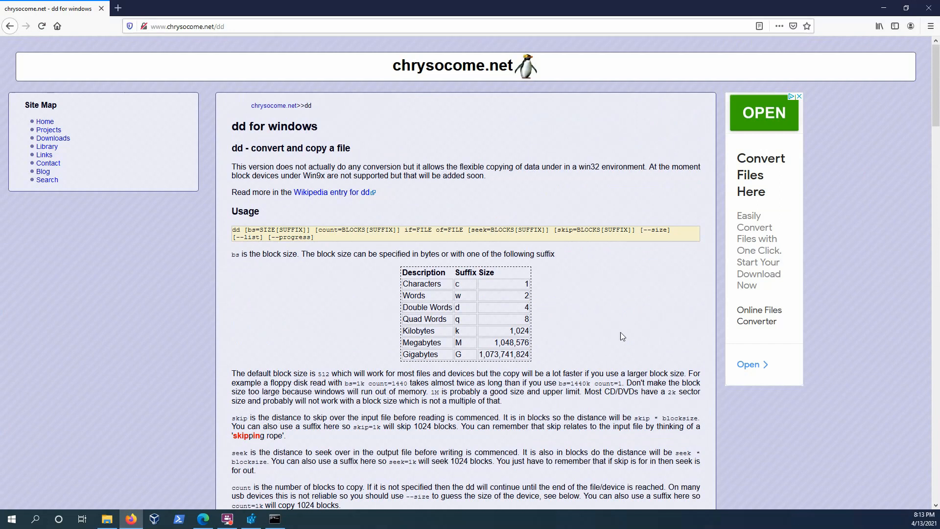
{"action": "scroll", "scroll_direction": "down", "scroll_amount": 3}
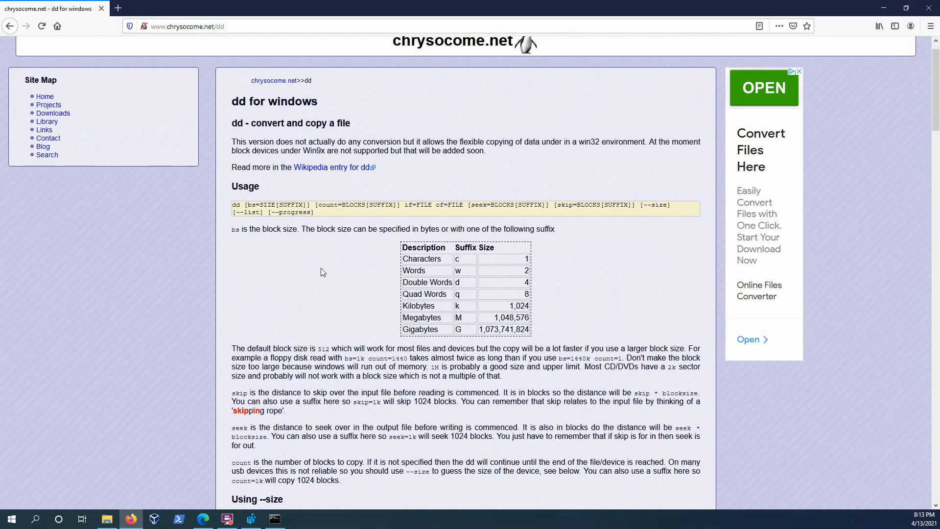
{"action": "mouse_move", "coordinate": [395, 341]}
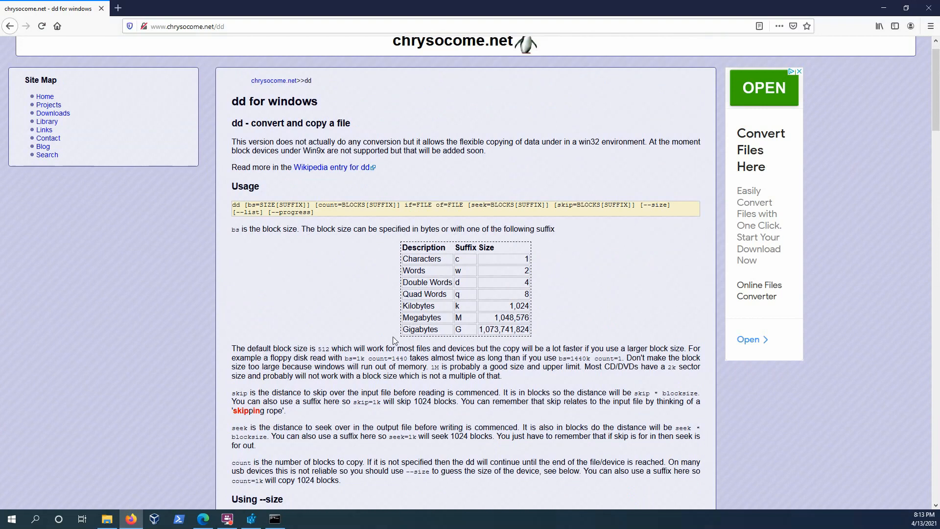
{"action": "scroll", "scroll_direction": "down", "scroll_amount": 3}
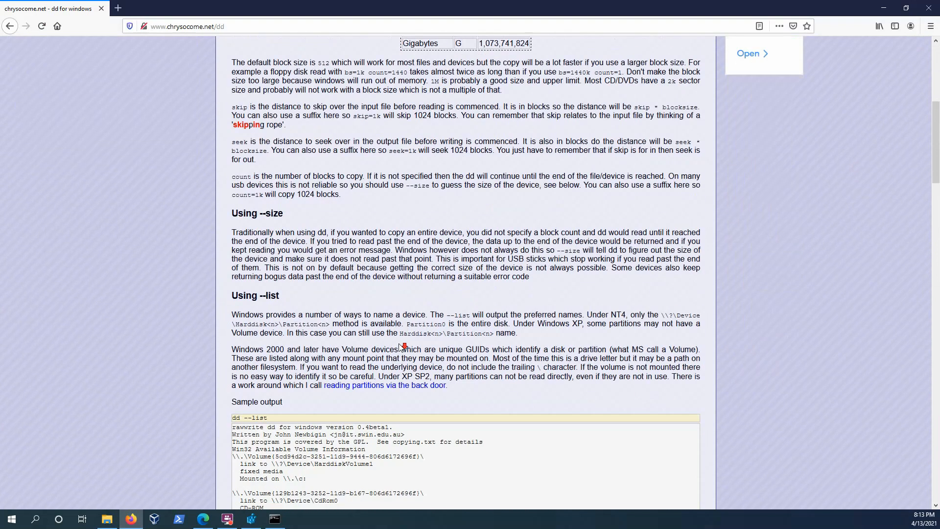
{"action": "scroll", "scroll_direction": "down", "scroll_amount": 3}
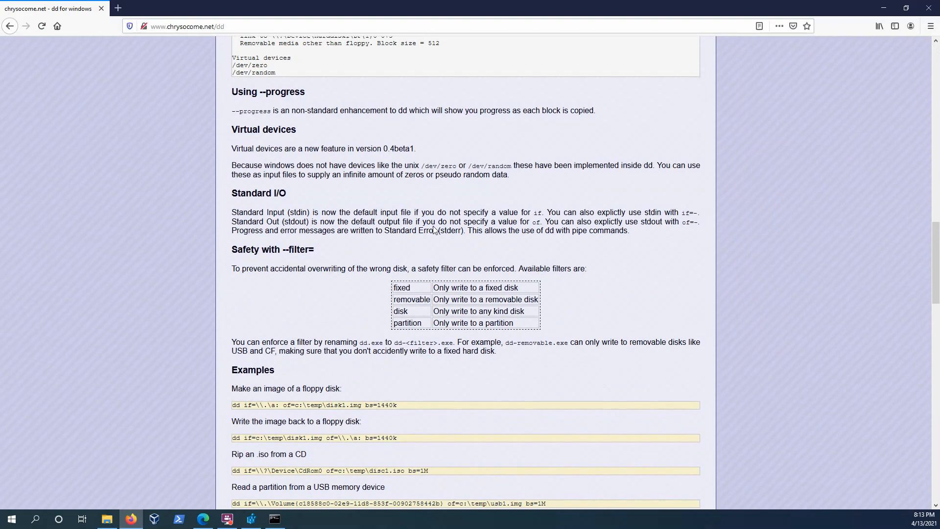
{"action": "scroll", "scroll_direction": "down", "scroll_amount": 3}
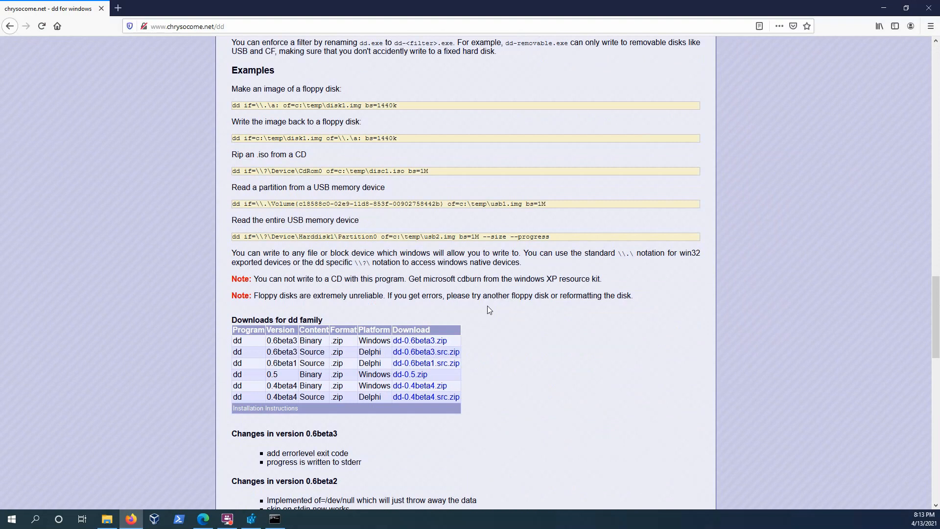
{"action": "mouse_move", "coordinate": [420, 341]}
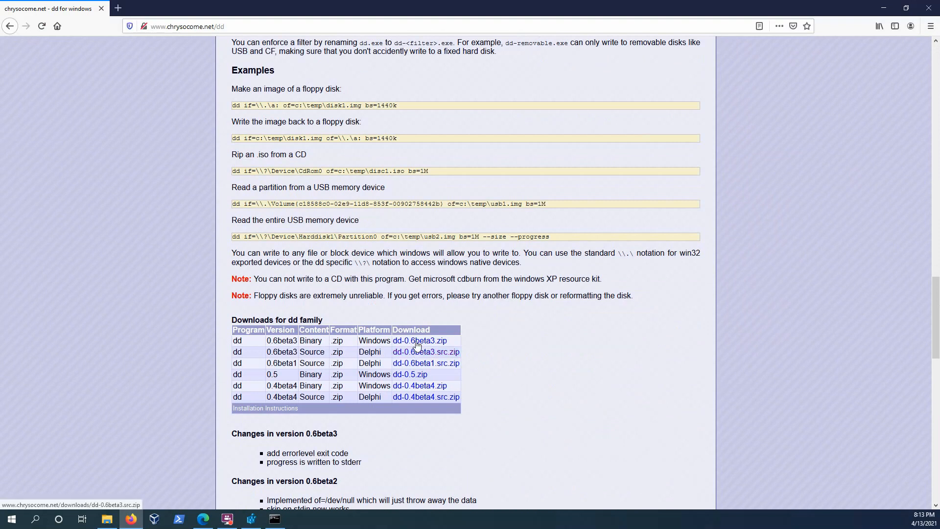
{"action": "mouse_move", "coordinate": [519, 361]}
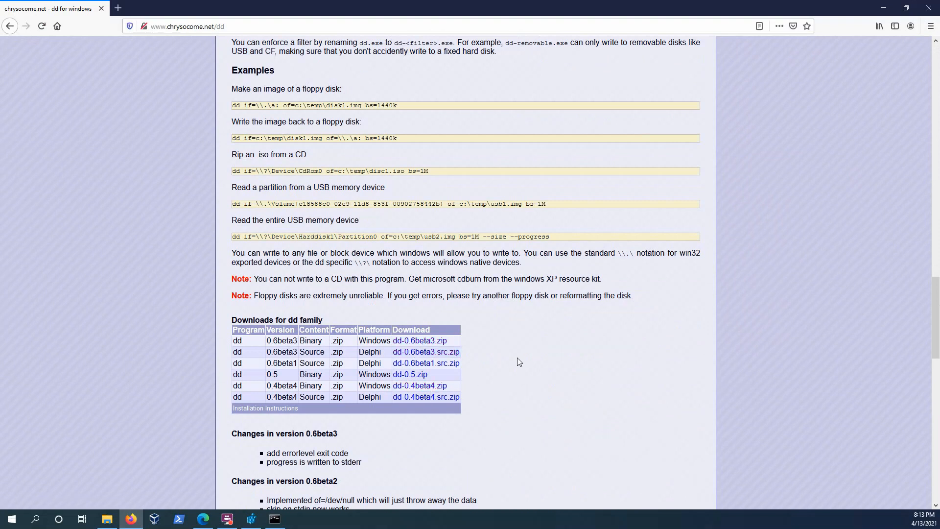
{"action": "scroll", "scroll_direction": "down", "scroll_amount": 3}
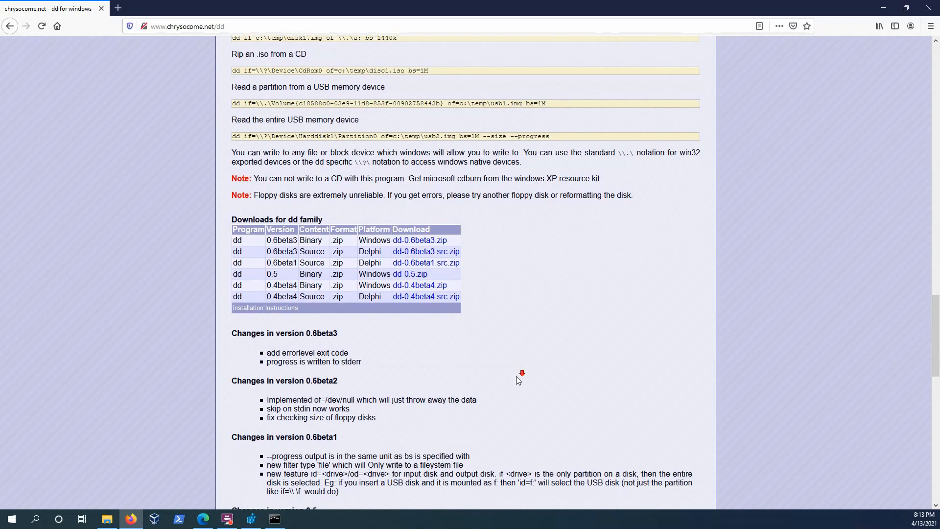
{"action": "scroll", "scroll_direction": "down", "scroll_amount": 3}
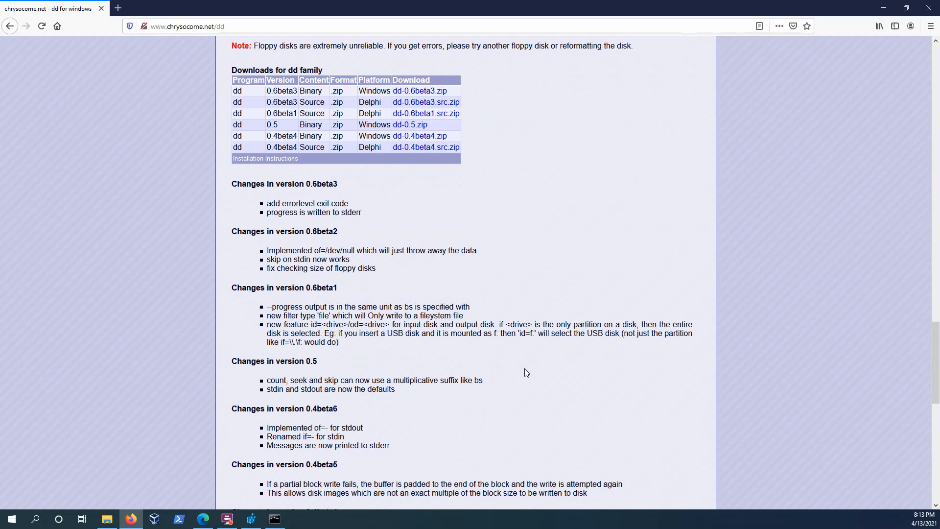
{"action": "mouse_move", "coordinate": [530, 366]}
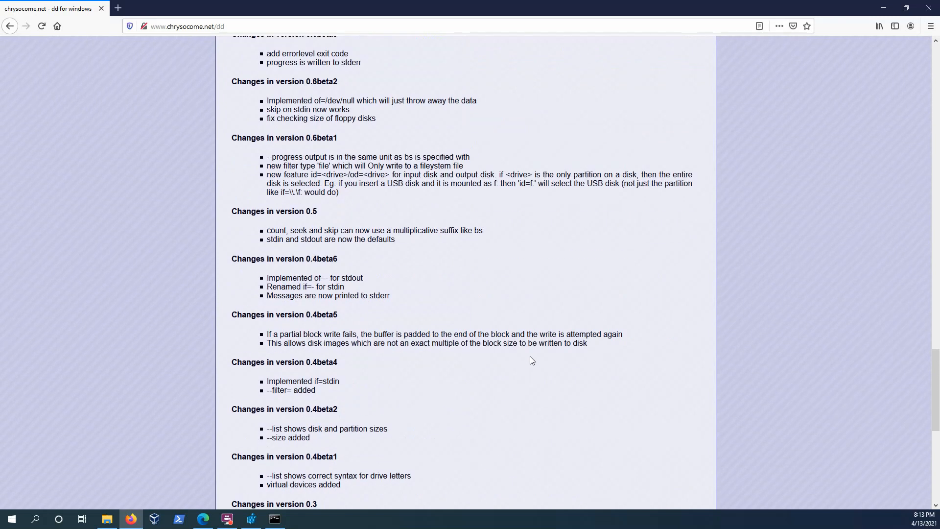
{"action": "scroll", "scroll_direction": "up", "scroll_amount": 3}
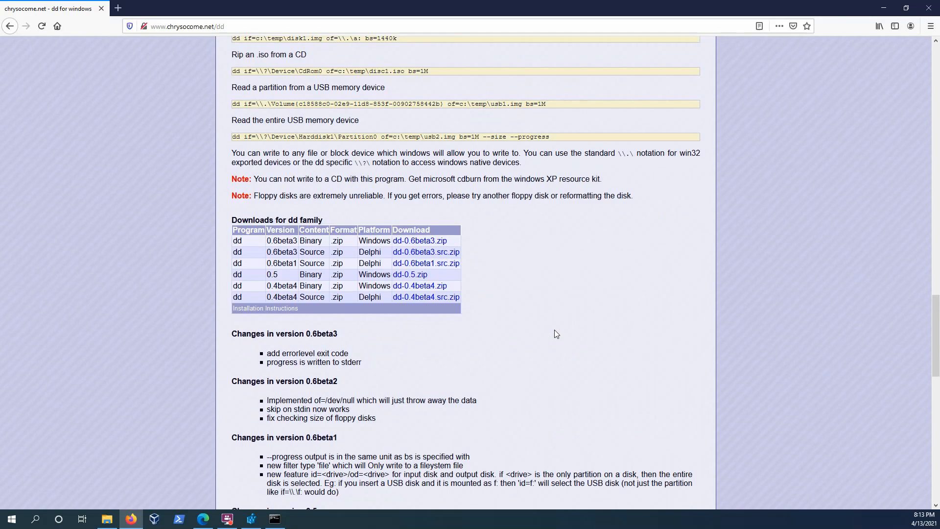